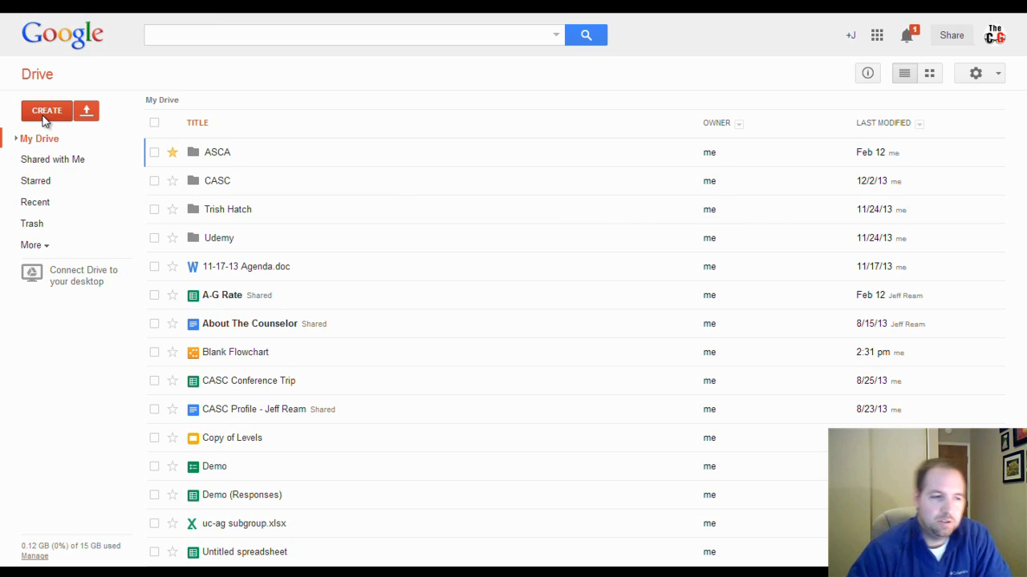
From Google Drive's CREATE menu, start a new Lucidchart Diagram
left_click(46, 110)
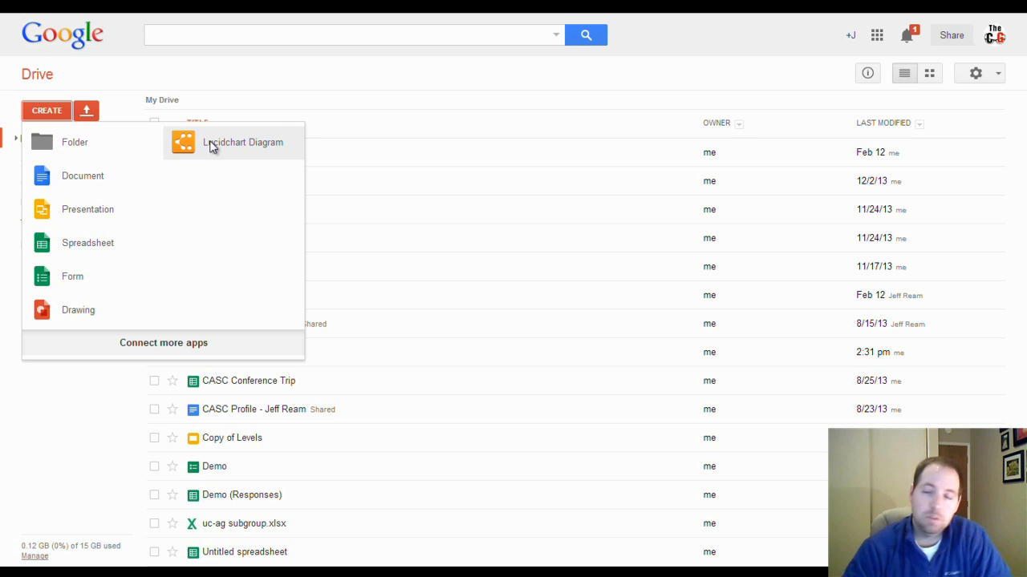
mouse_move(144, 334)
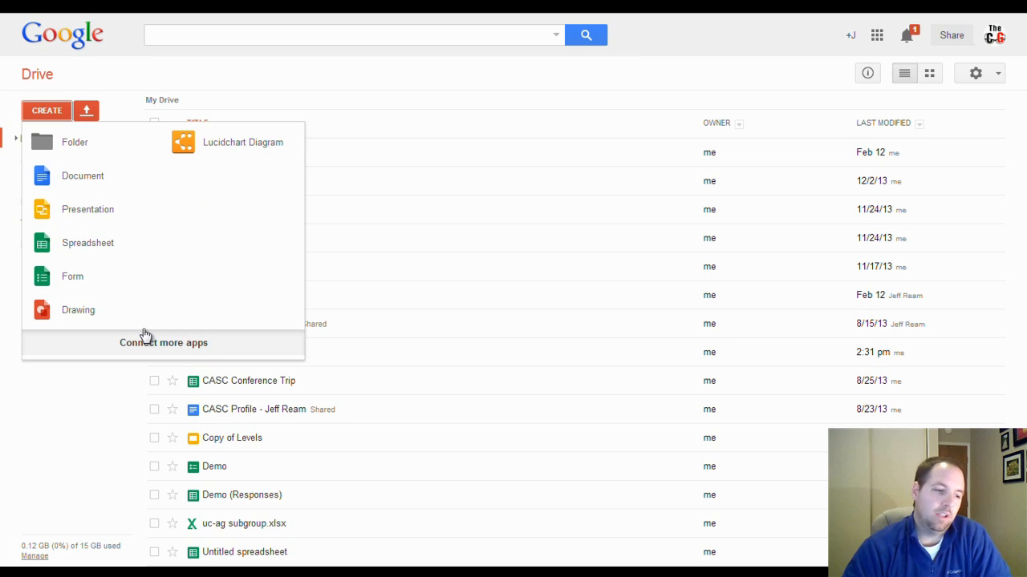
mouse_move(227, 152)
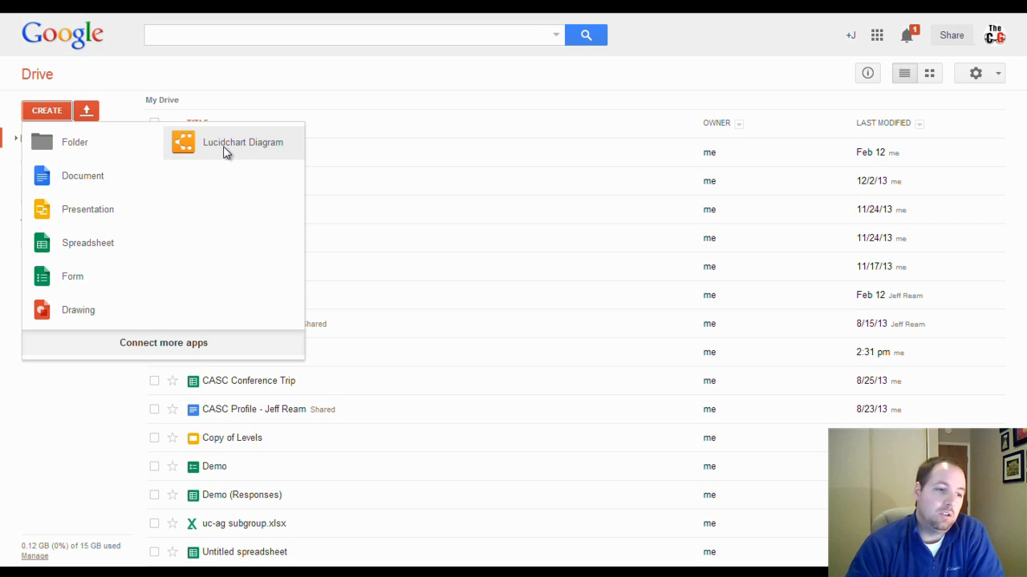
left_click(243, 142)
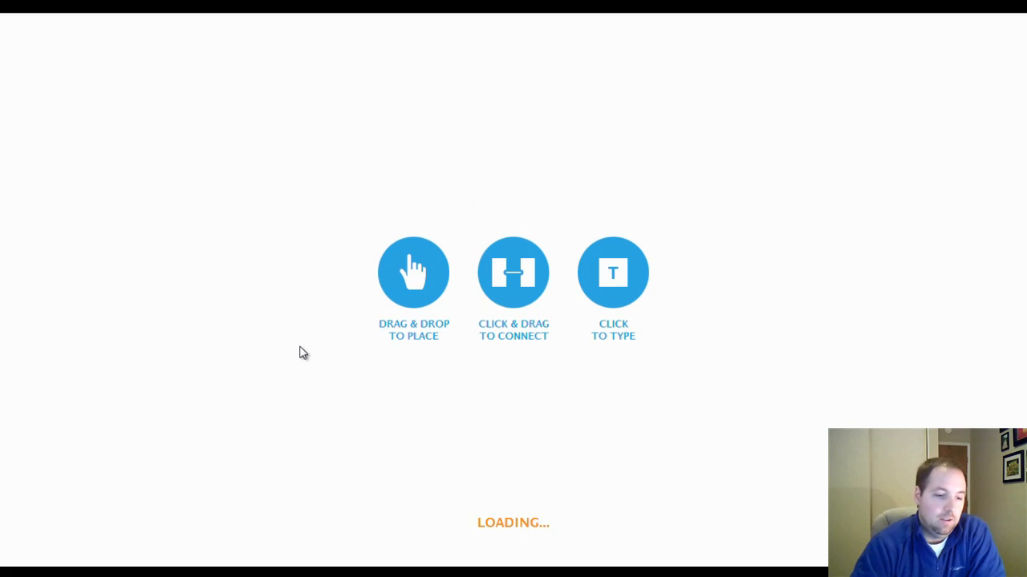
mouse_move(355, 246)
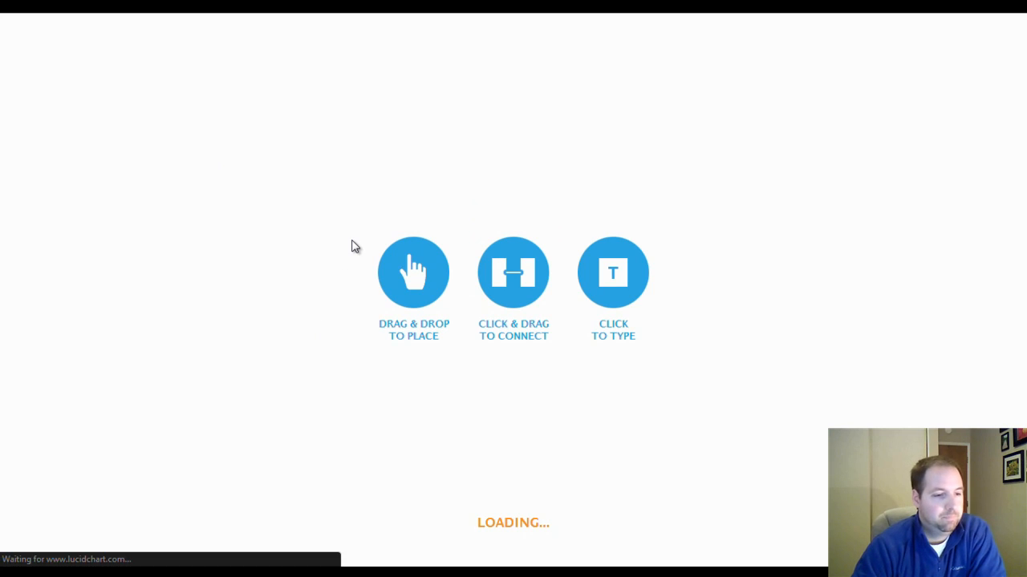
mouse_move(405, 237)
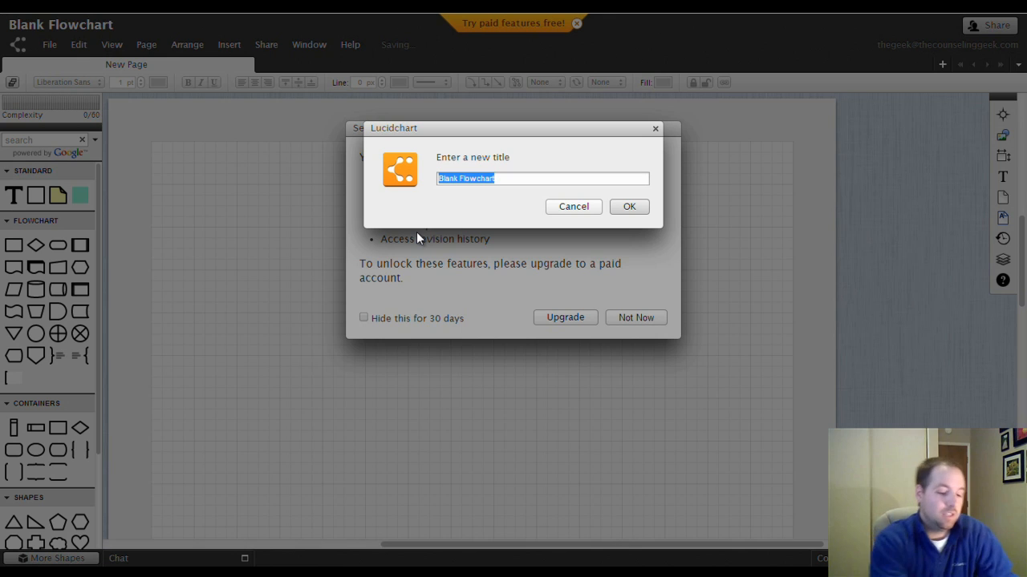
Title the diagram 'TCG Demo' and decline the free-account upgrade notice
type("T")
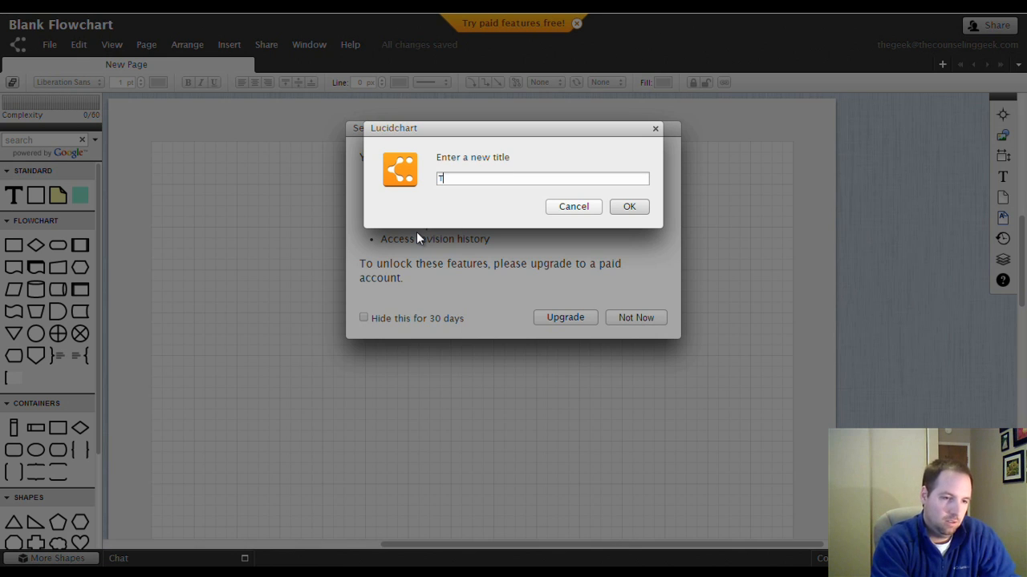
type("CG Demo")
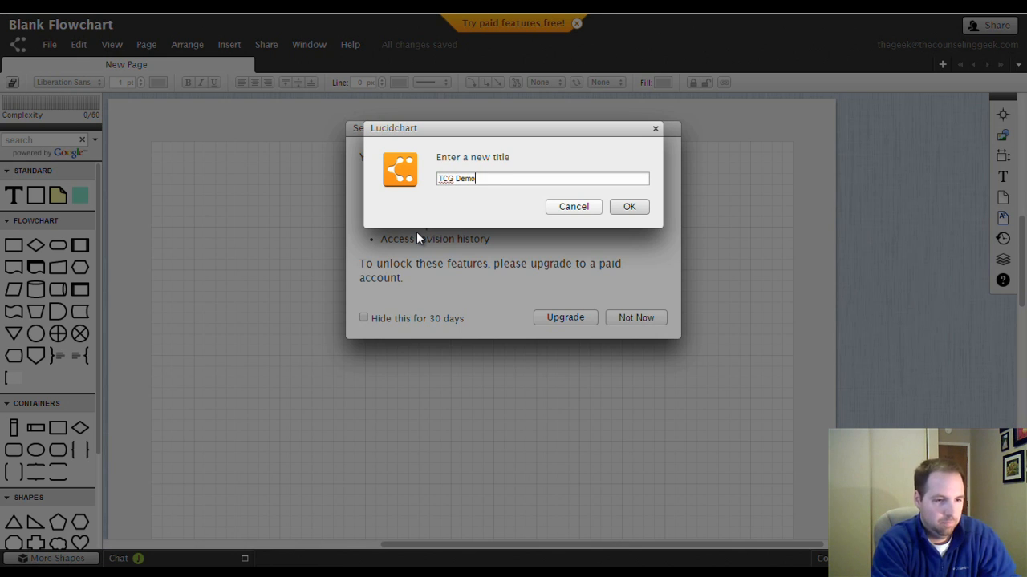
left_click(629, 206)
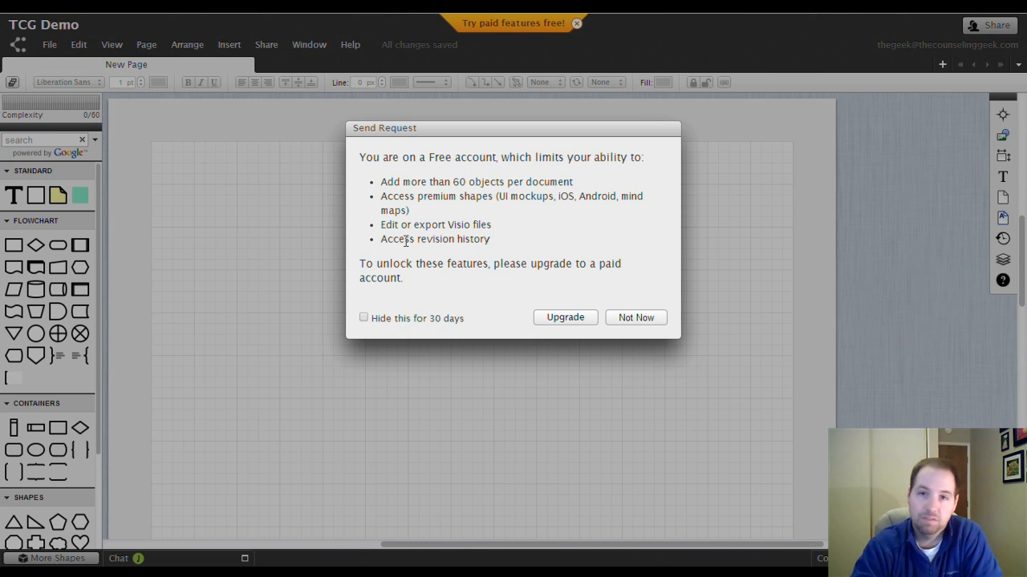
mouse_move(447, 231)
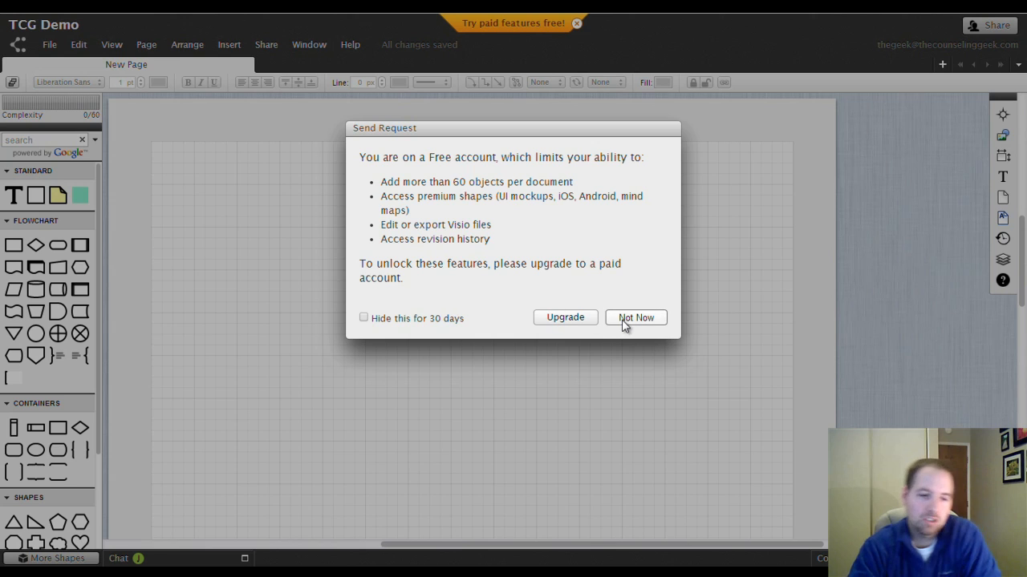
left_click(635, 318)
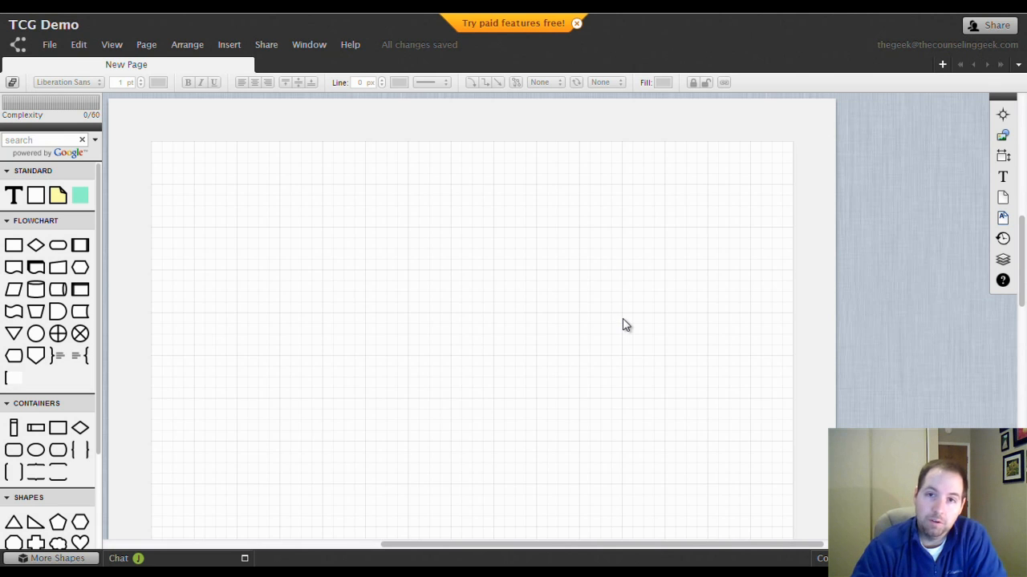
mouse_move(612, 314)
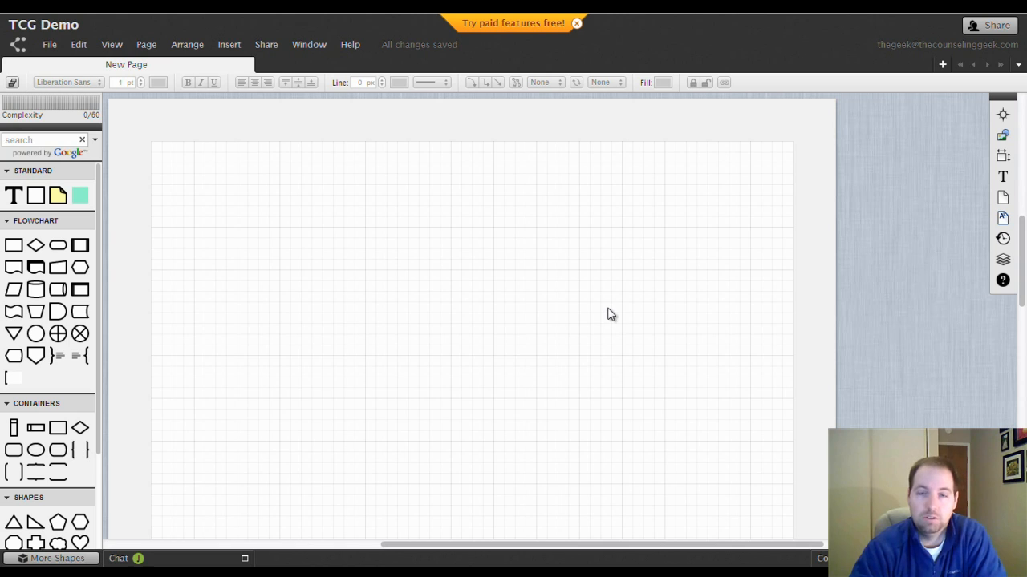
mouse_move(513, 262)
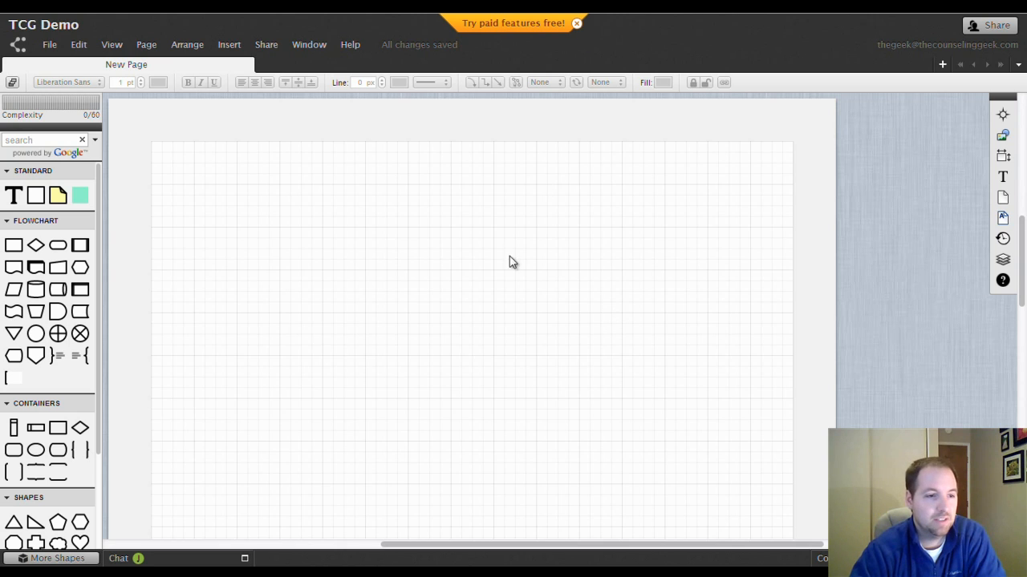
left_click(576, 23)
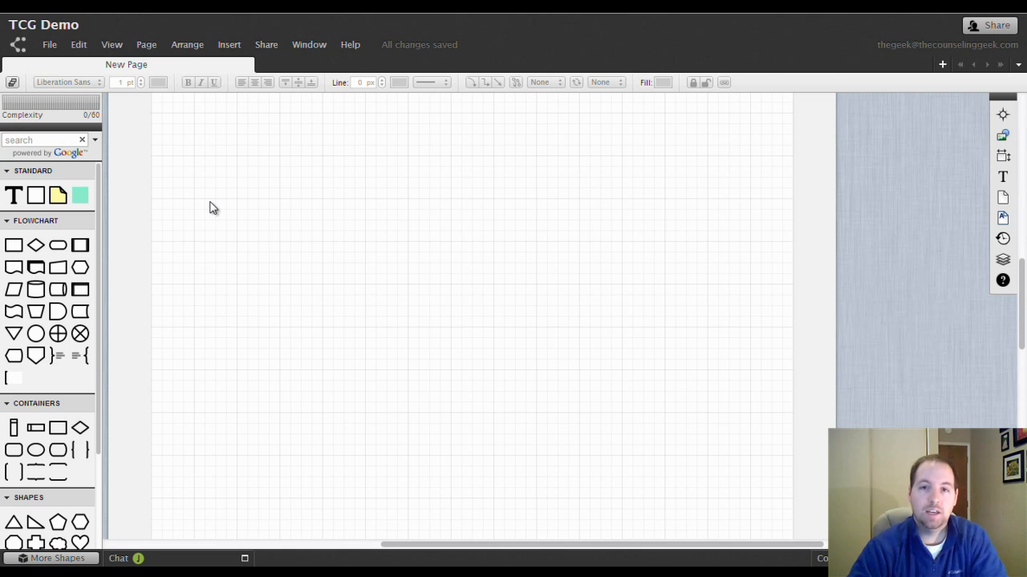
scroll("down", 3)
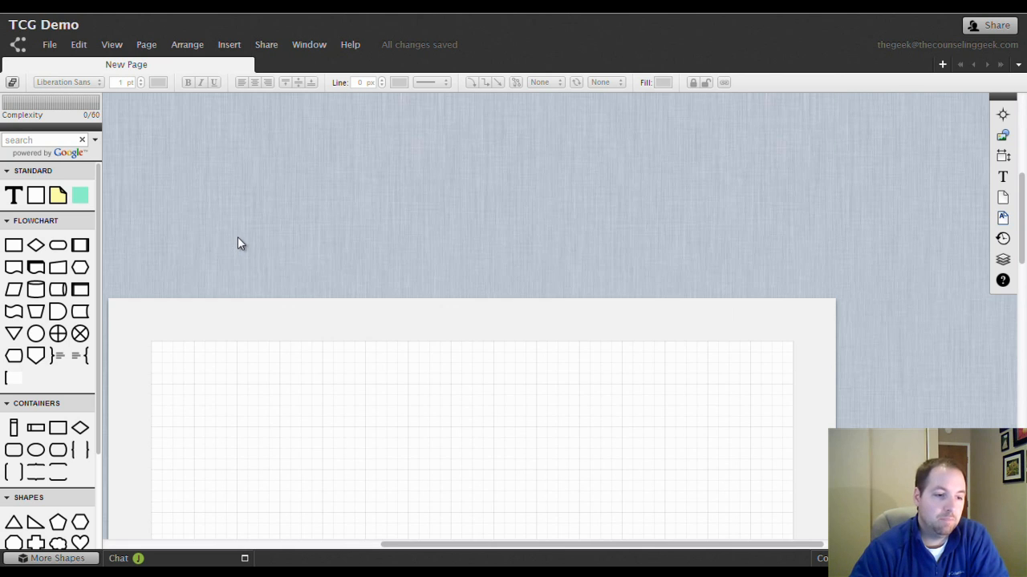
scroll("up", 3)
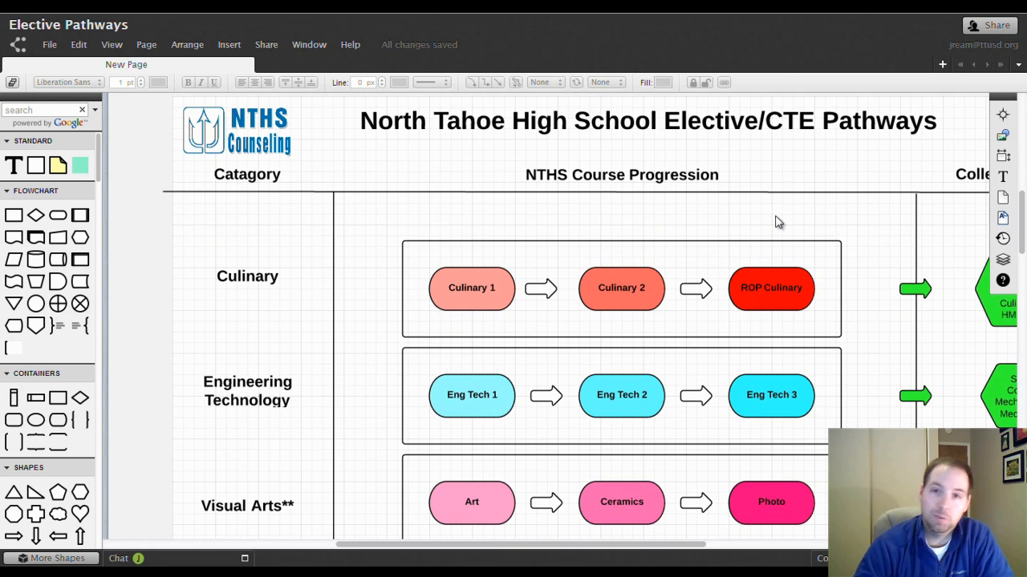
mouse_move(656, 530)
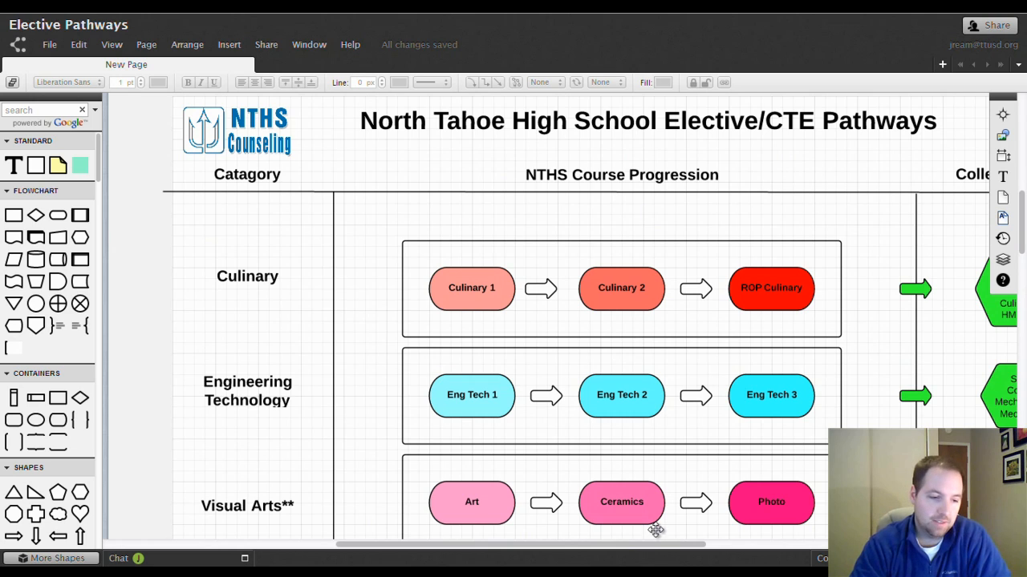
left_click(622, 288)
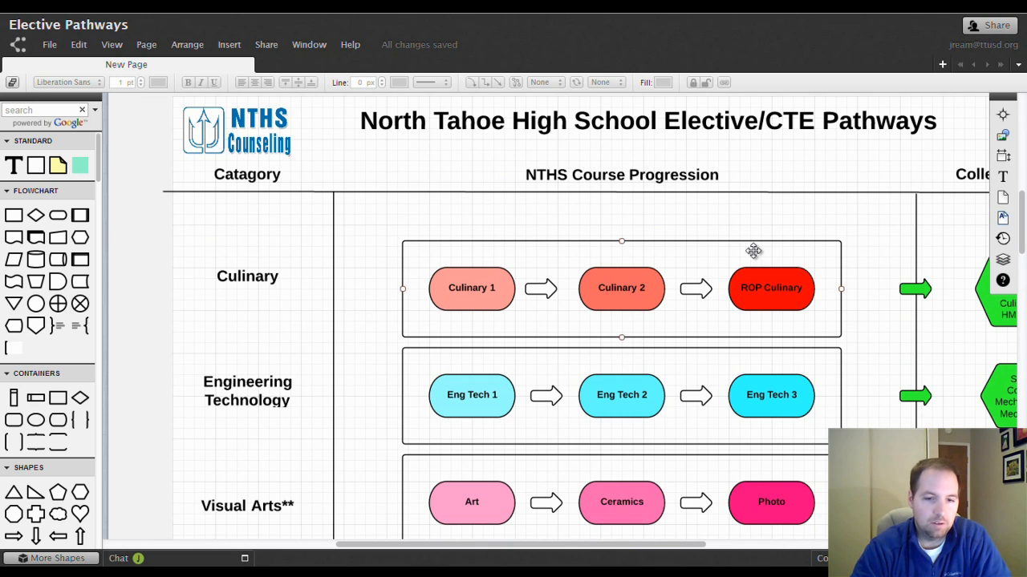
scroll("down", 3)
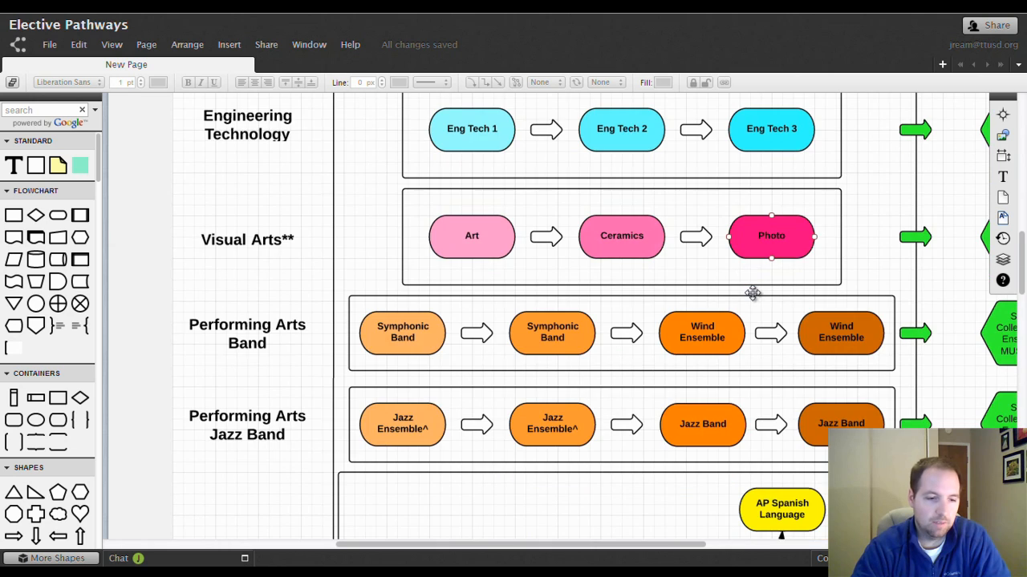
scroll("down", 3)
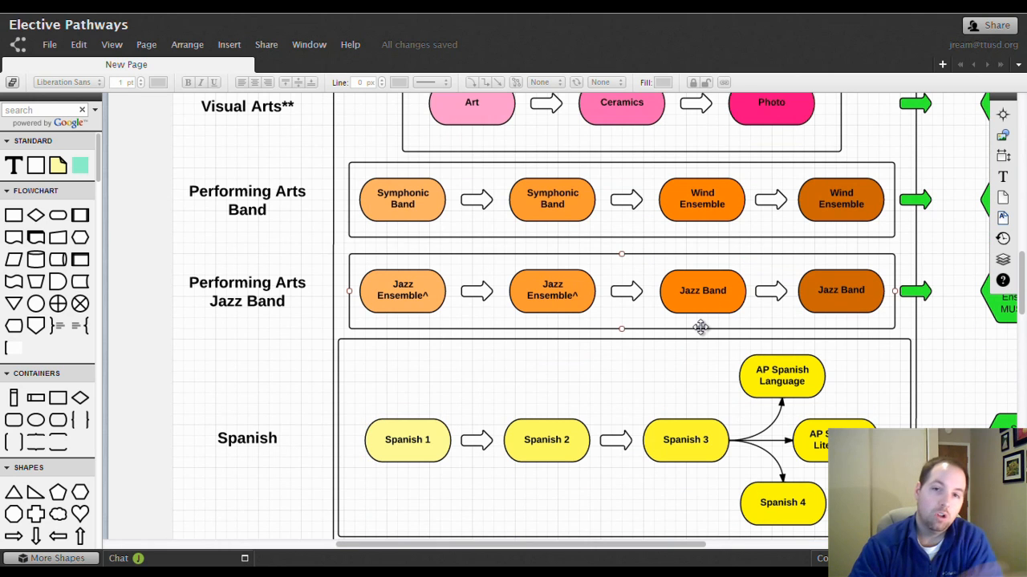
mouse_move(699, 358)
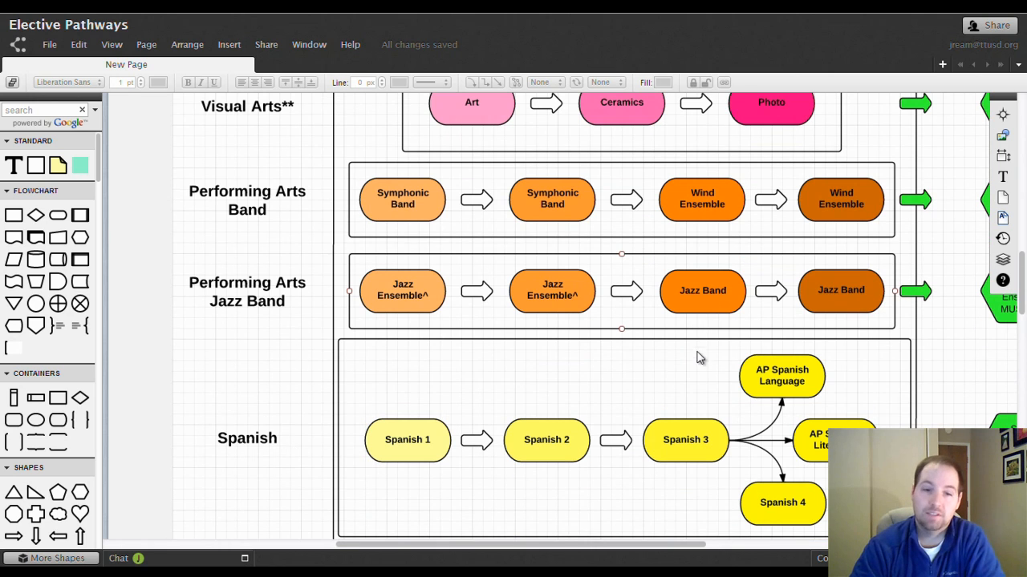
scroll("down", 3)
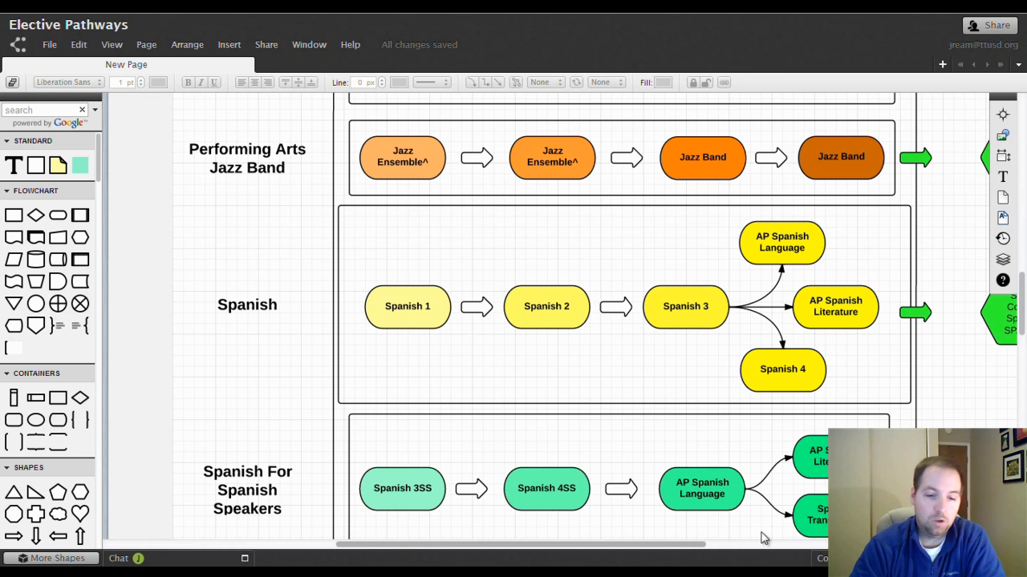
scroll("right", 3)
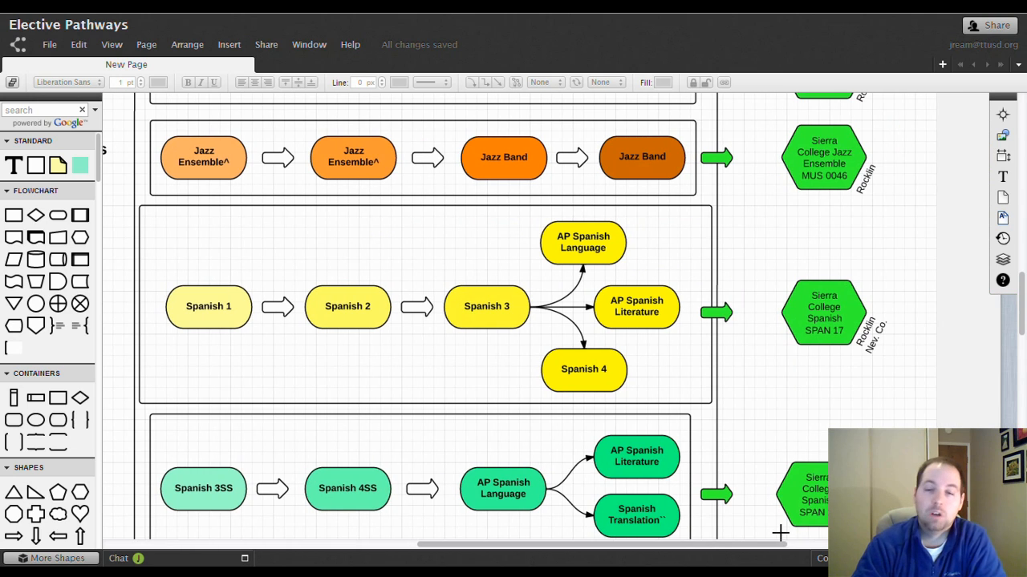
mouse_move(700, 559)
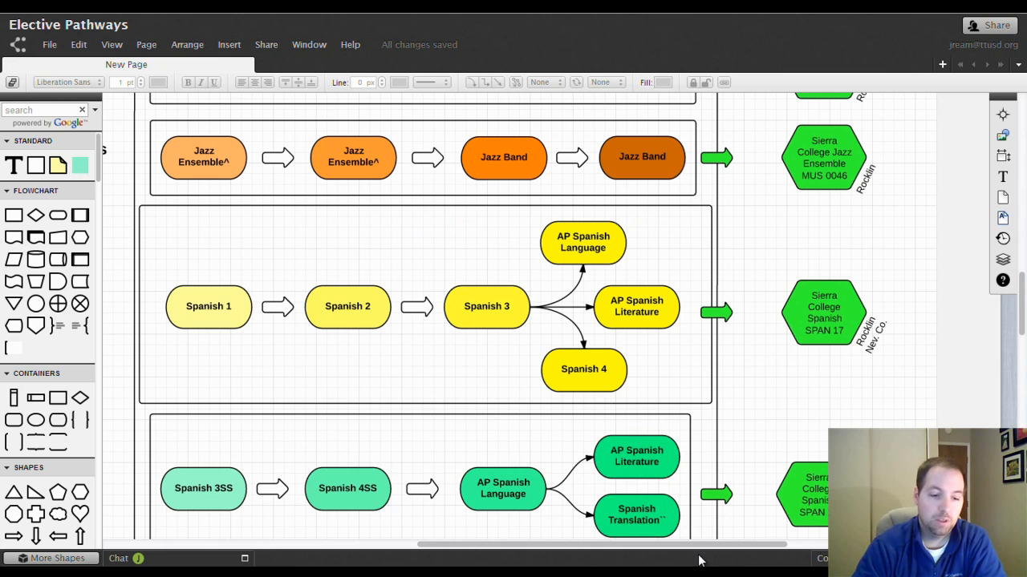
scroll("down", 3)
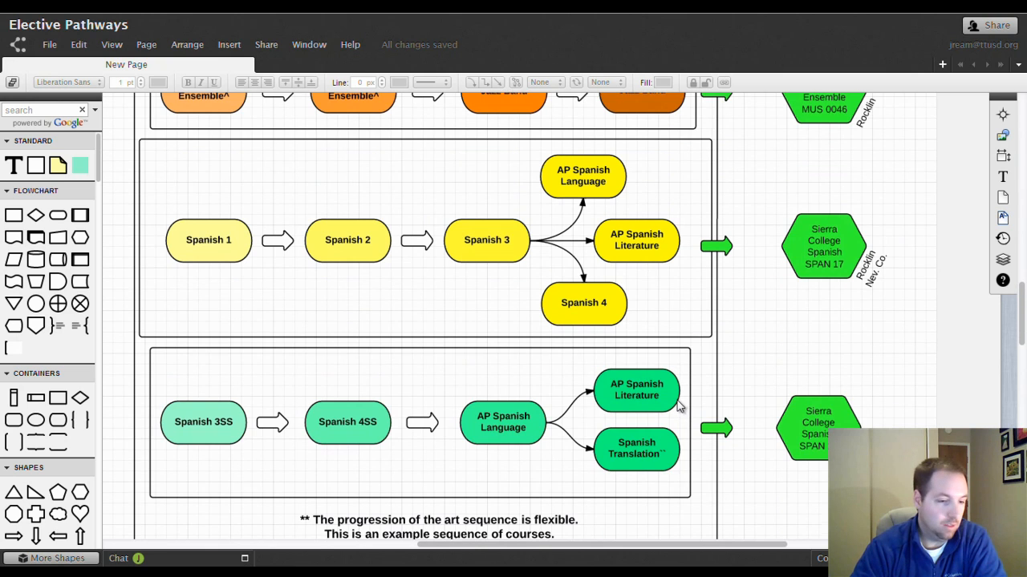
scroll("up", 3)
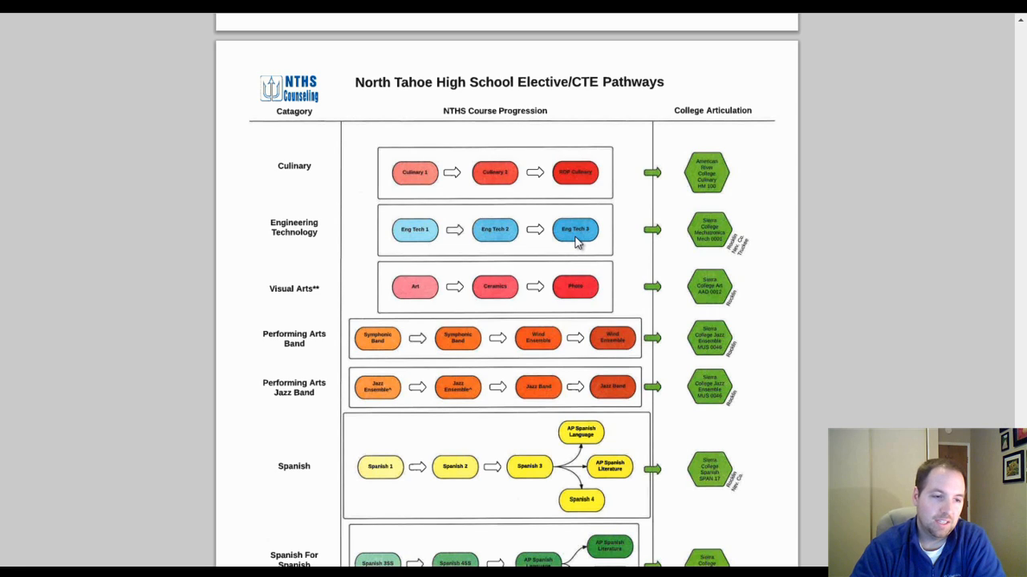
Scroll down the Elective Pathways chart to the Spanish for Spanish Speakers row
scroll("down", 3)
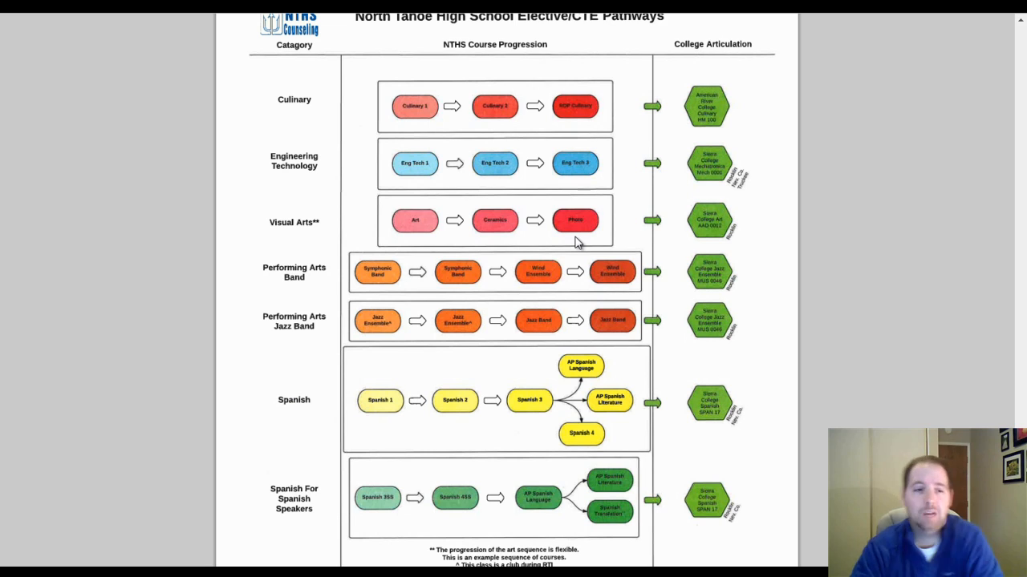
mouse_move(460, 165)
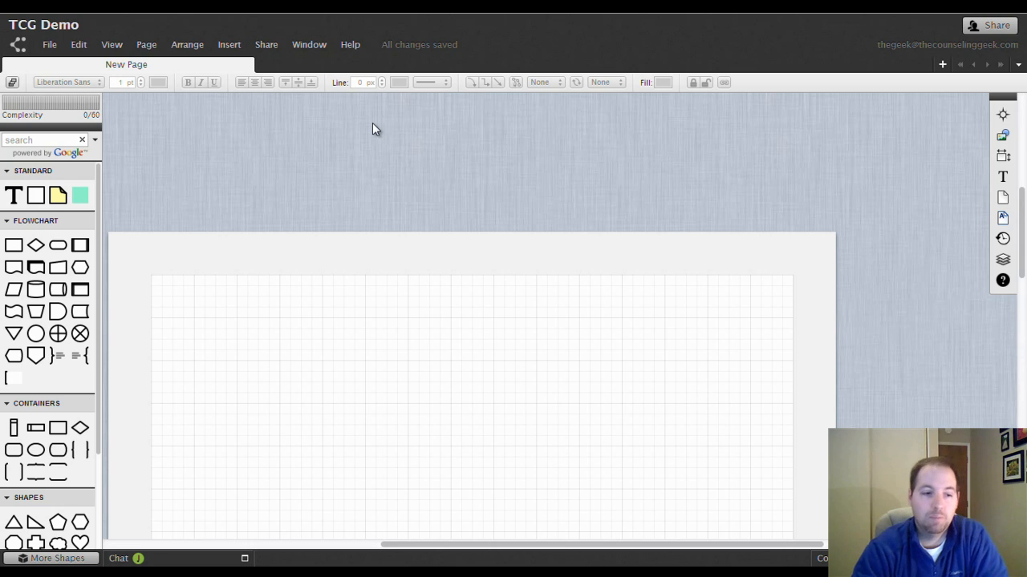
scroll("up", 3)
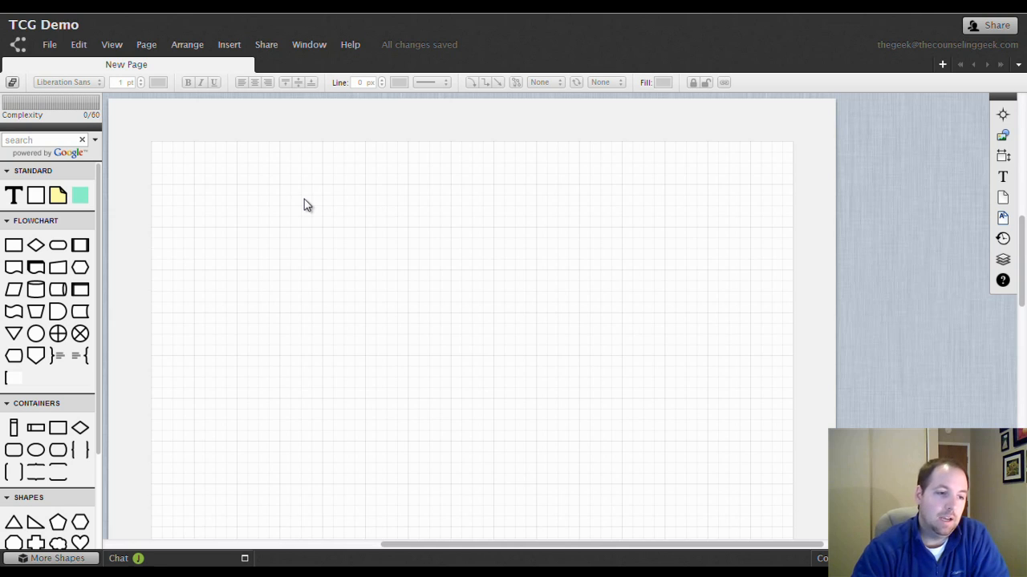
scroll("up", 3)
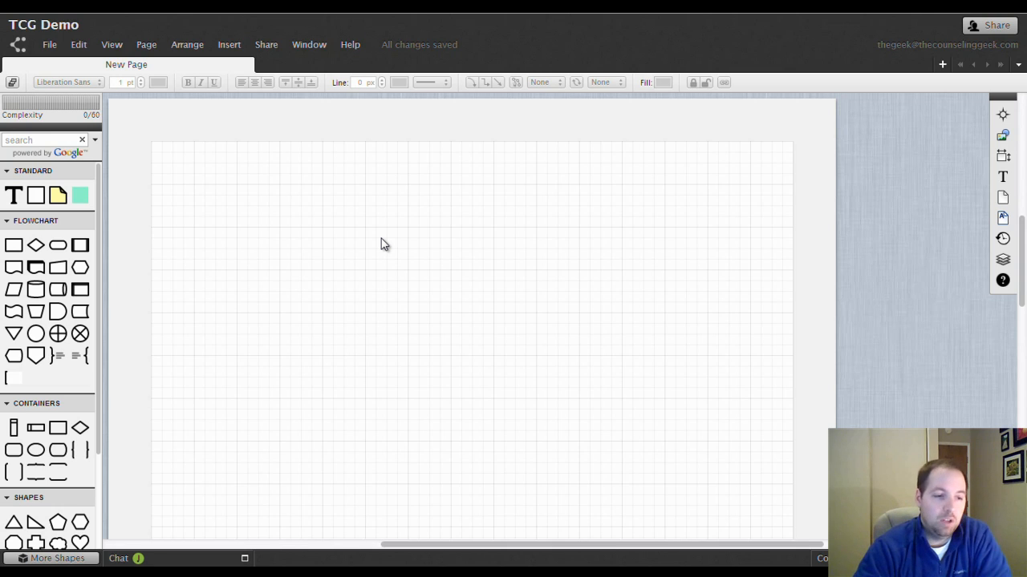
mouse_move(23, 185)
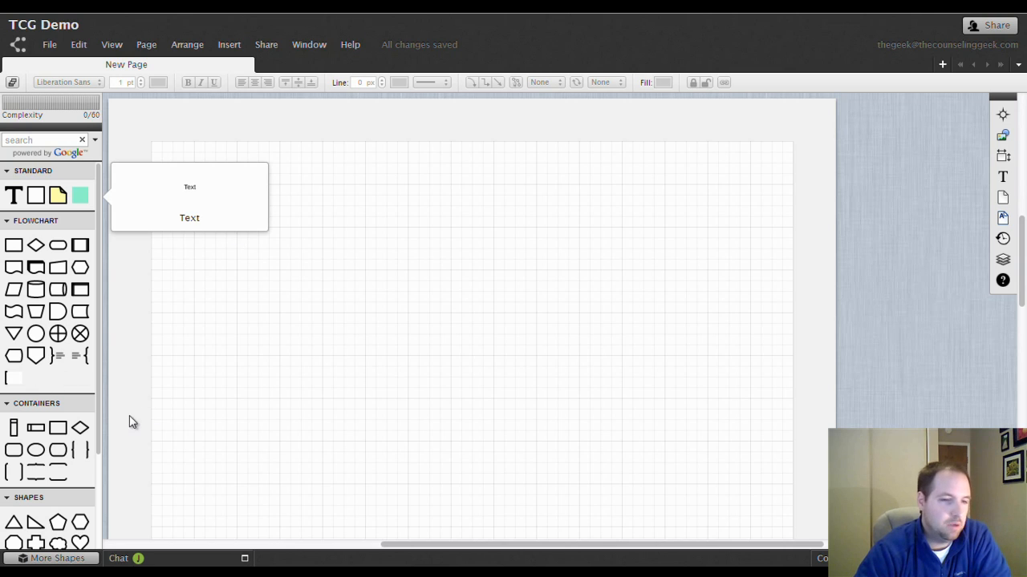
mouse_move(131, 197)
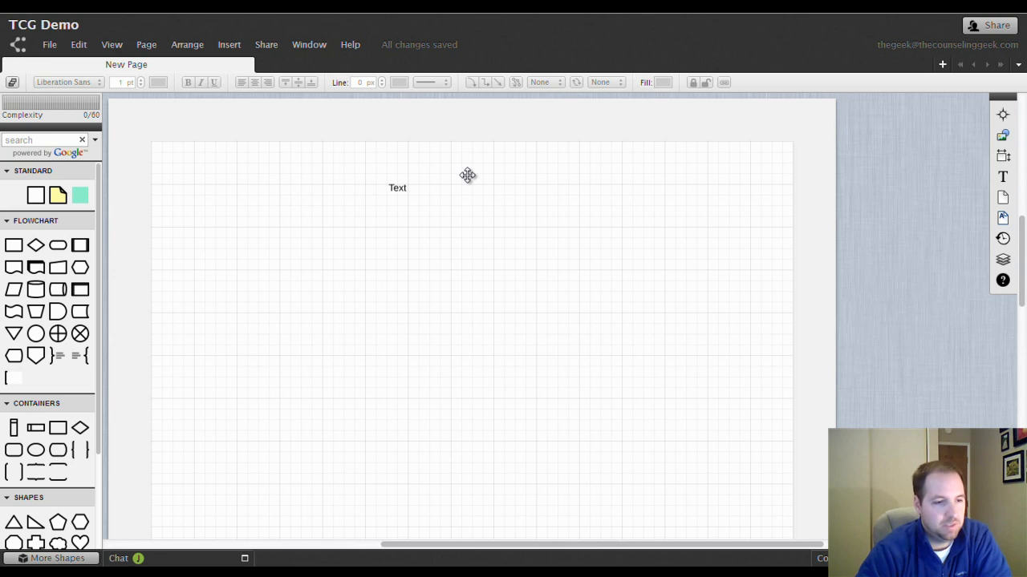
Place a text box near the page top reading 'See how this is!' at 14 pt
left_click(472, 177)
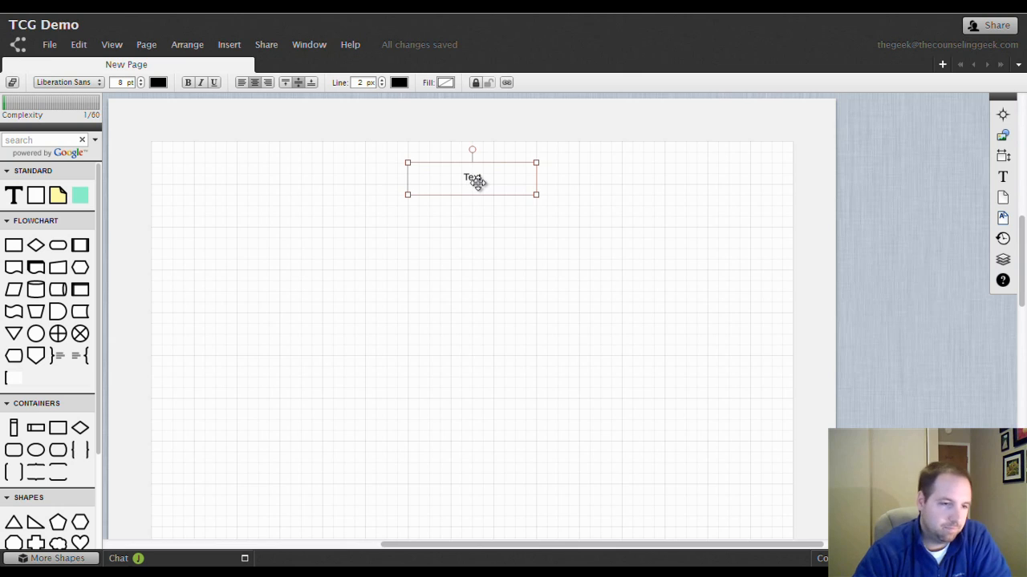
mouse_move(479, 184)
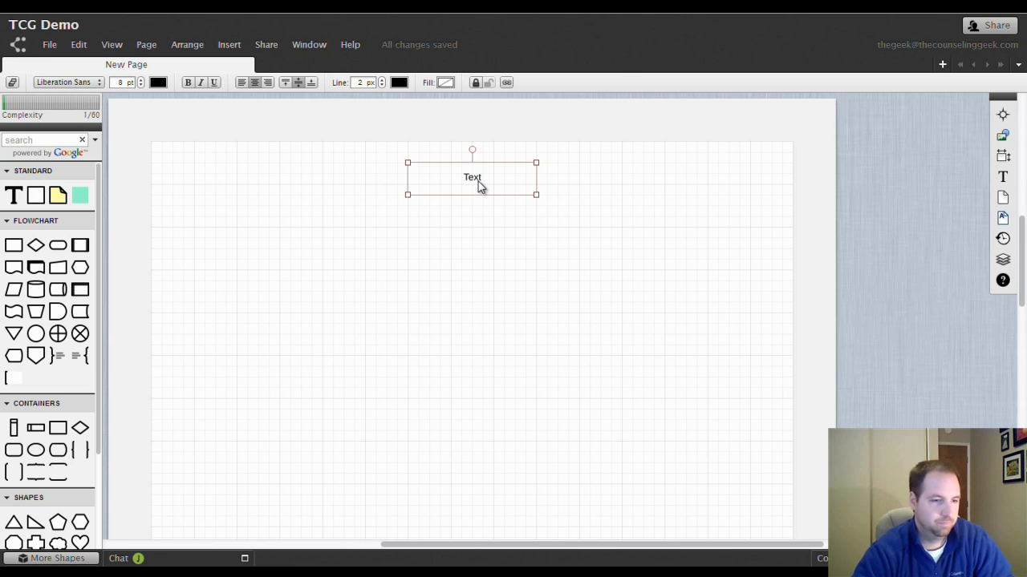
double_click(471, 177)
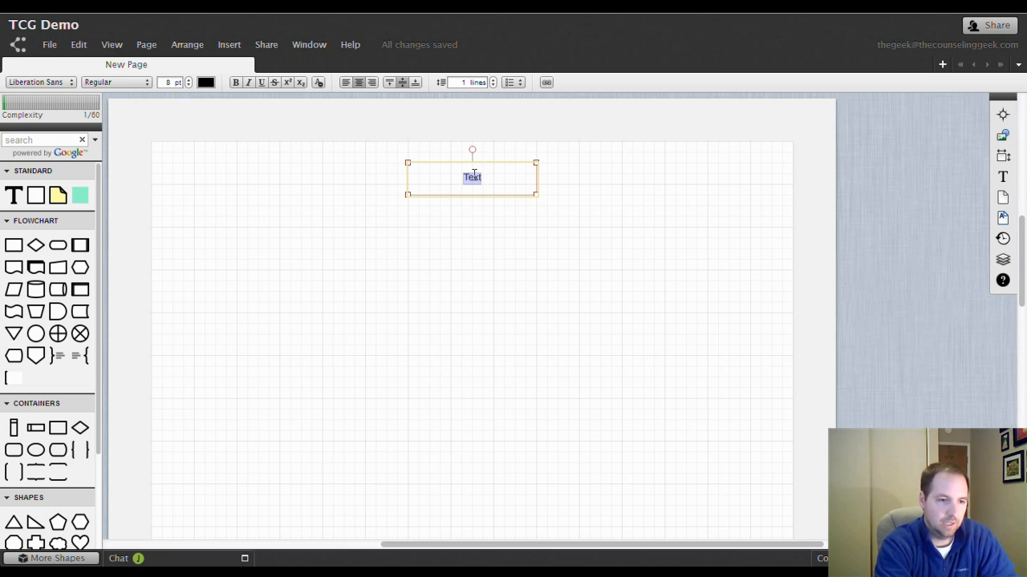
type("See how this")
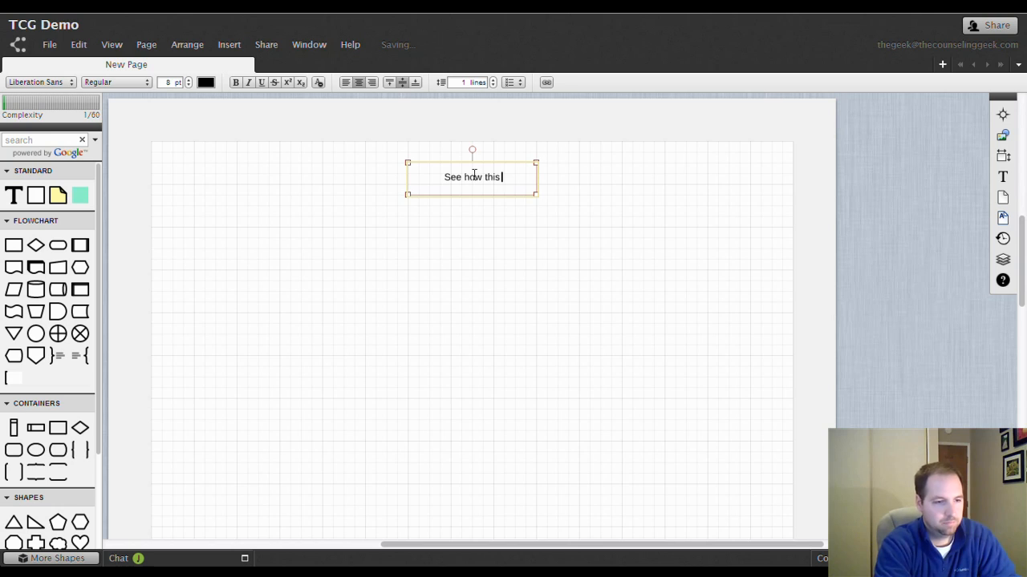
type("is")
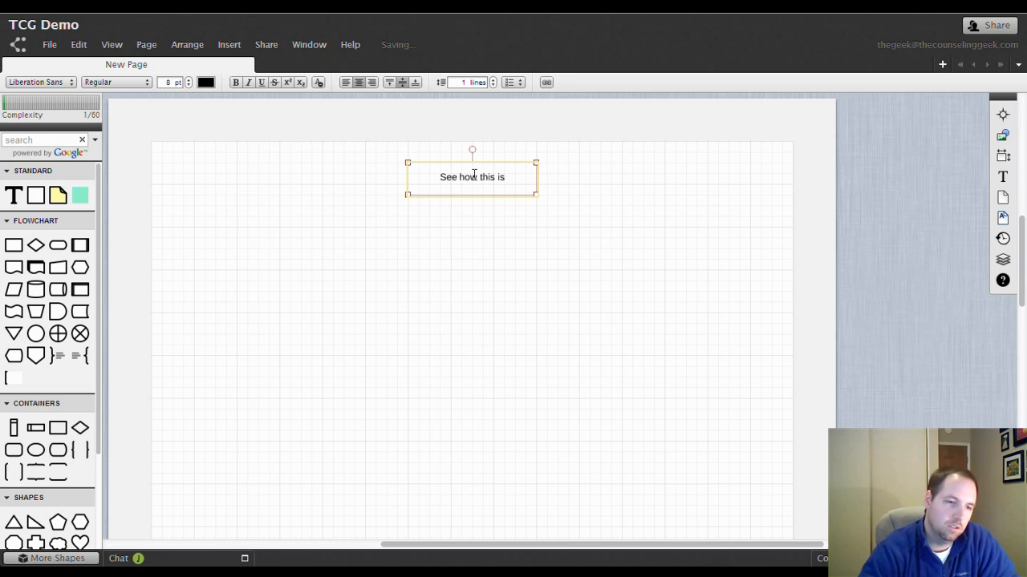
type("!")
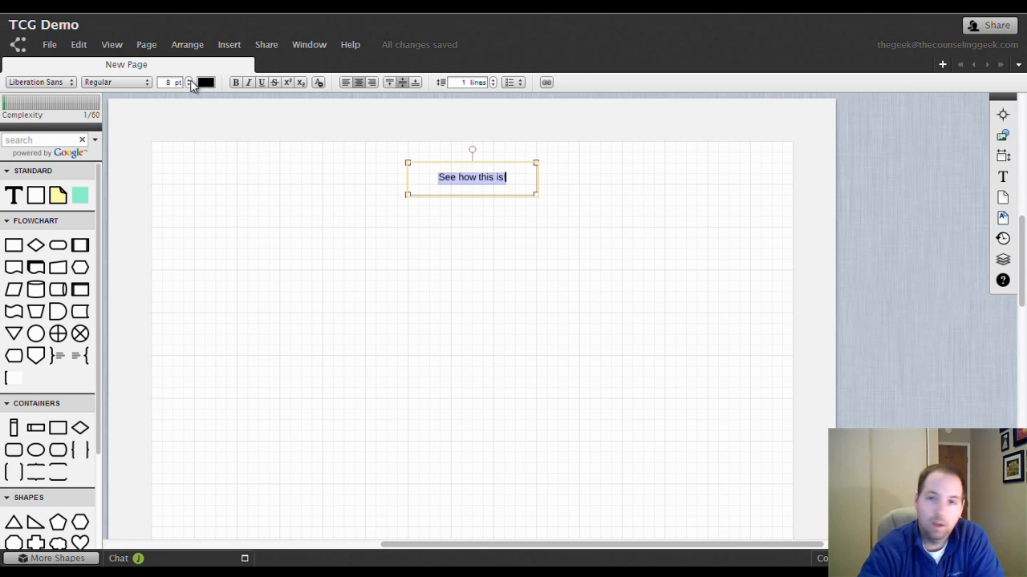
left_click(189, 82)
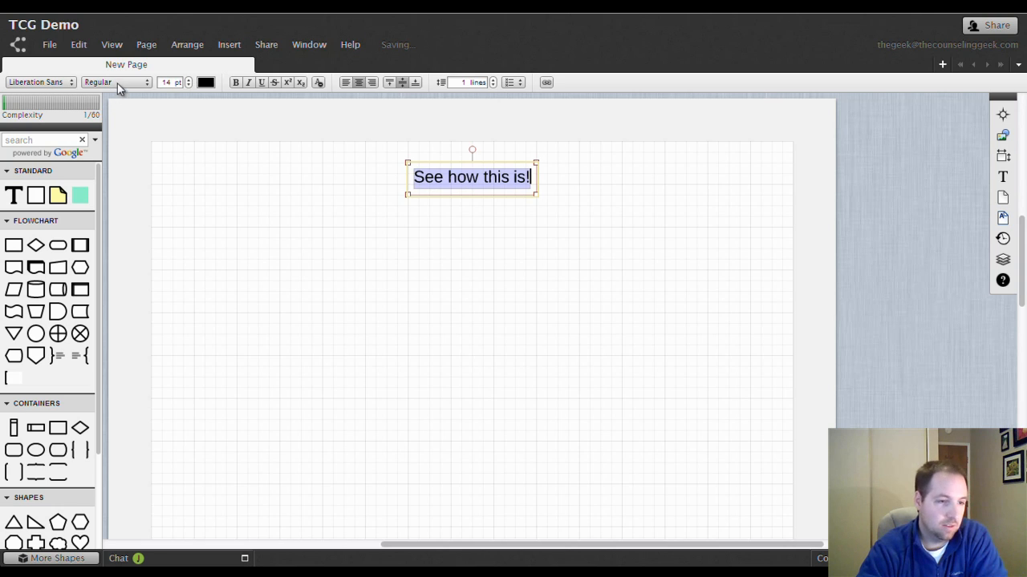
left_click(40, 82)
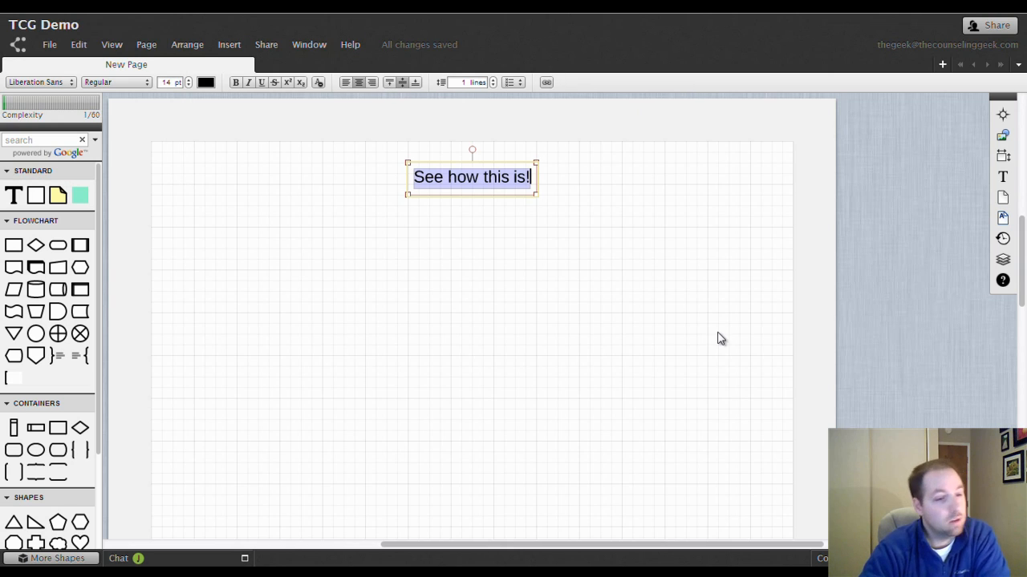
left_click(457, 238)
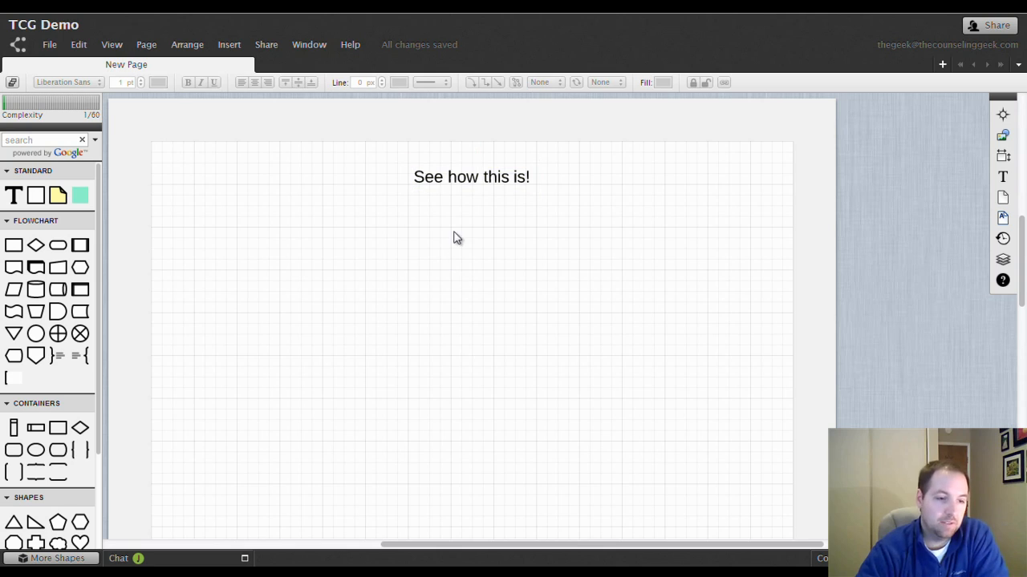
mouse_move(487, 127)
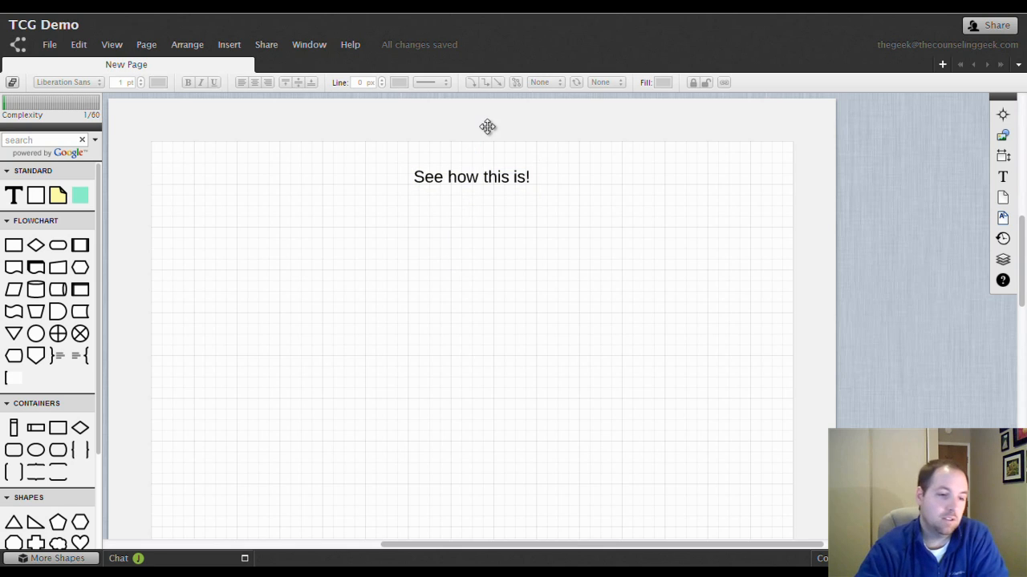
Drag the 'See how this is!' heading slightly upward, keeping it at page centre
left_click(471, 176)
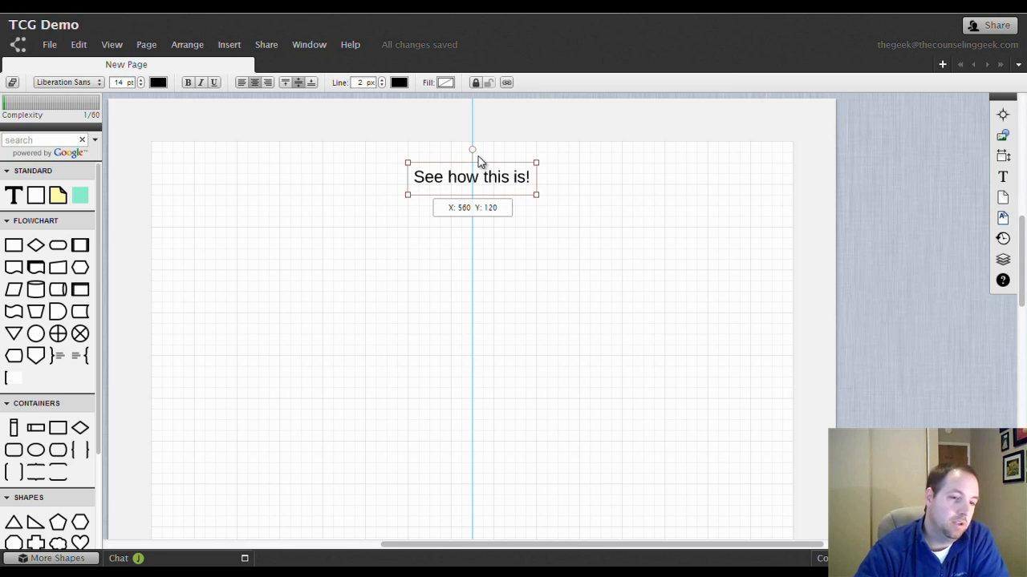
left_click_drag(470, 176, 489, 166)
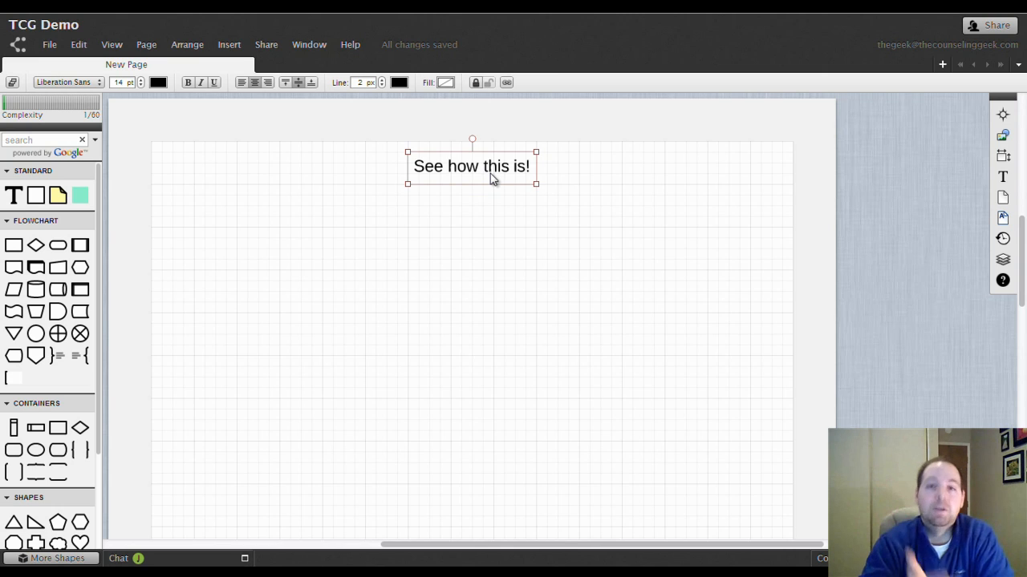
mouse_move(42, 206)
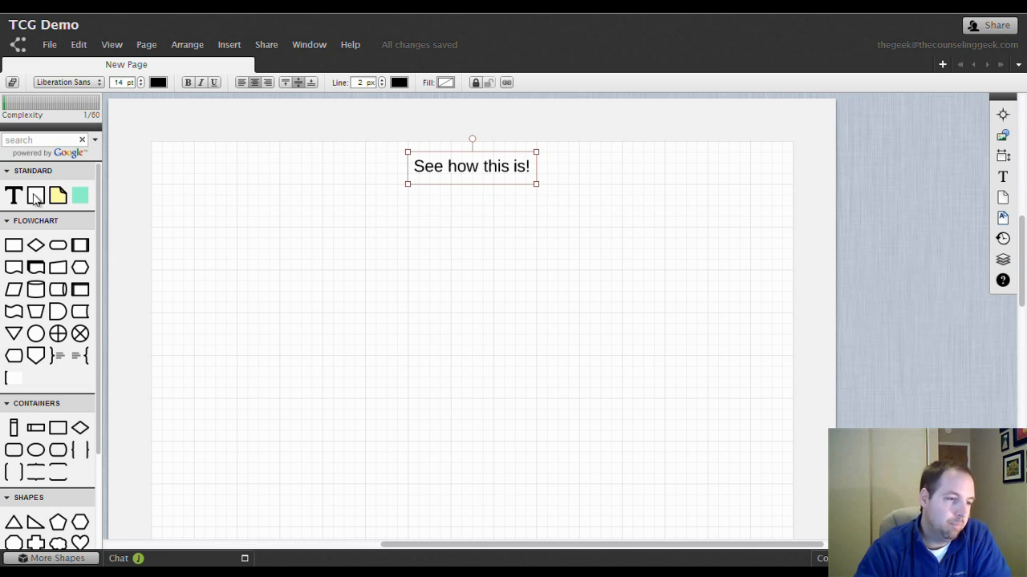
mouse_move(86, 322)
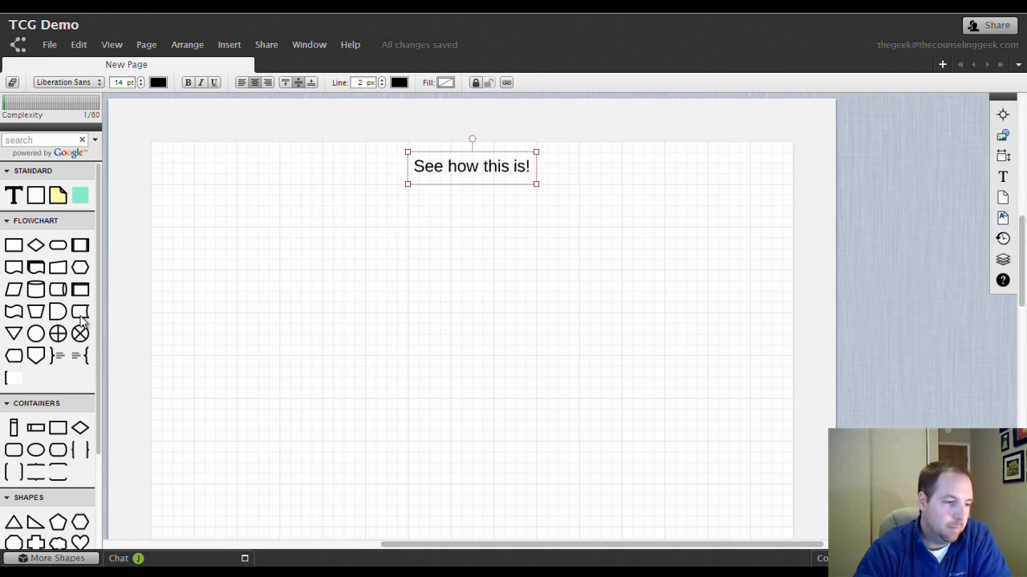
Replace the diamond's 'Decision' label with 'Writing Process' beside the Idea terminator
scroll("down", 3)
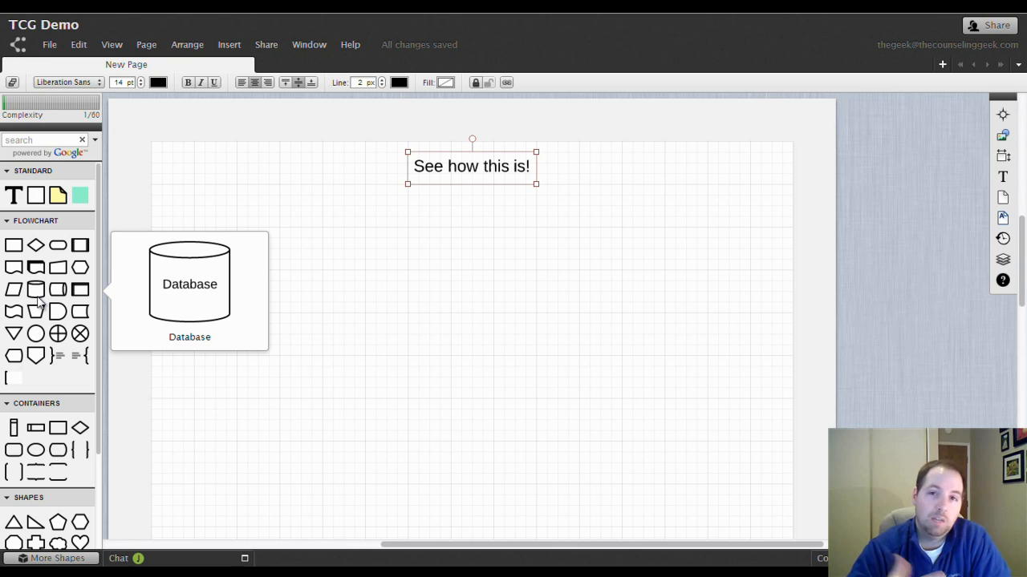
mouse_move(57, 246)
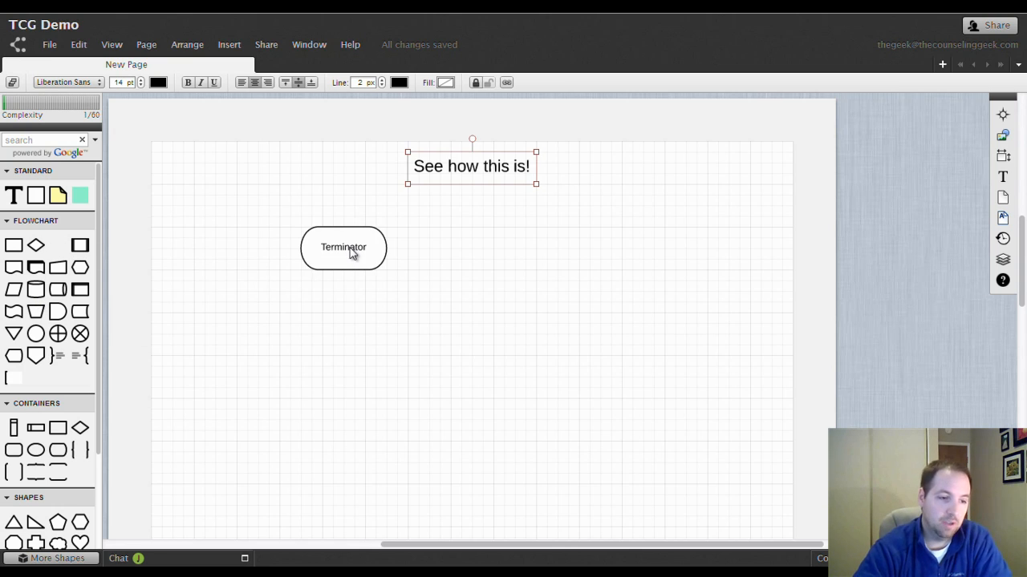
double_click(343, 247)
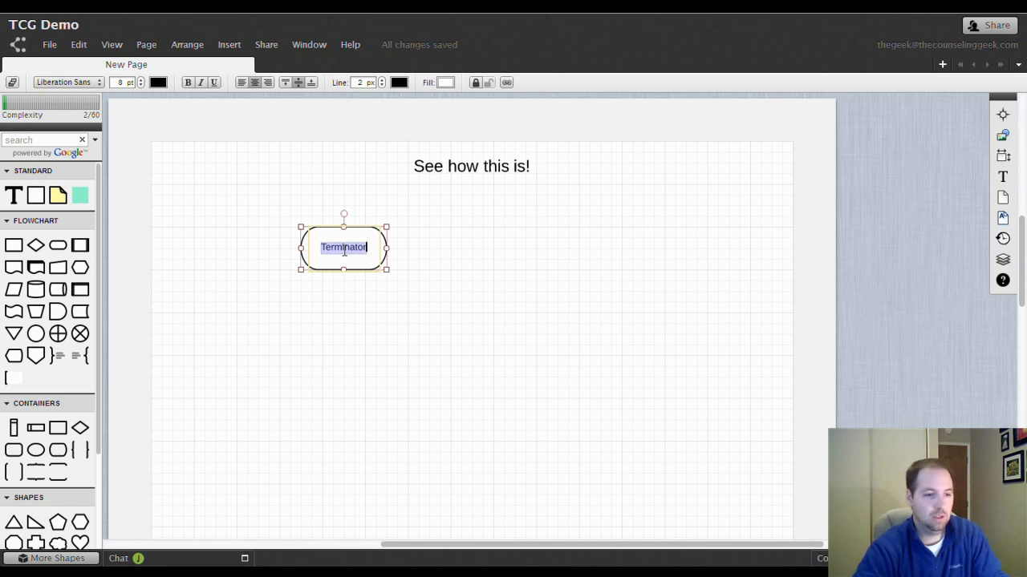
double_click(344, 247)
type("Idea")
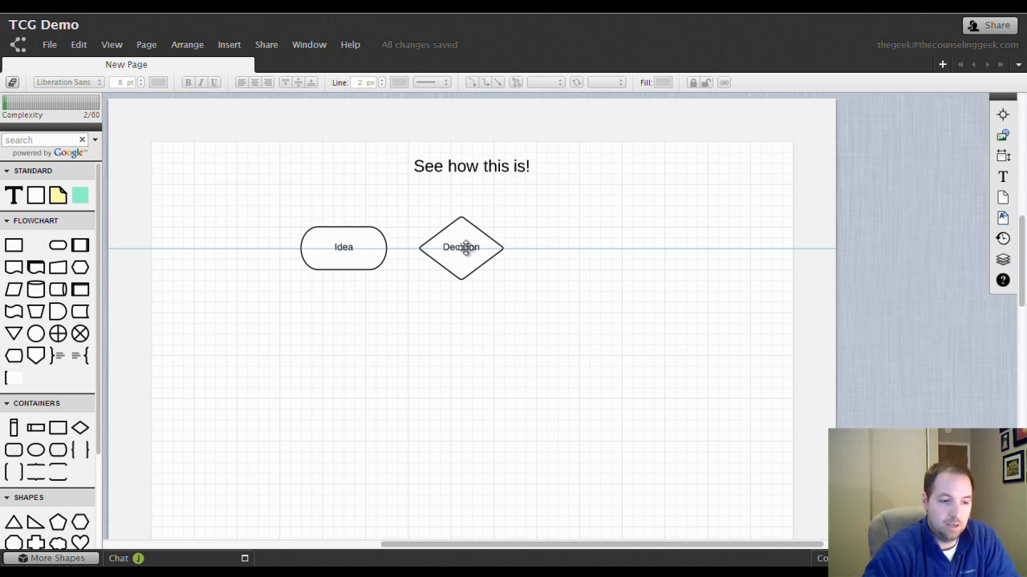
double_click(460, 247)
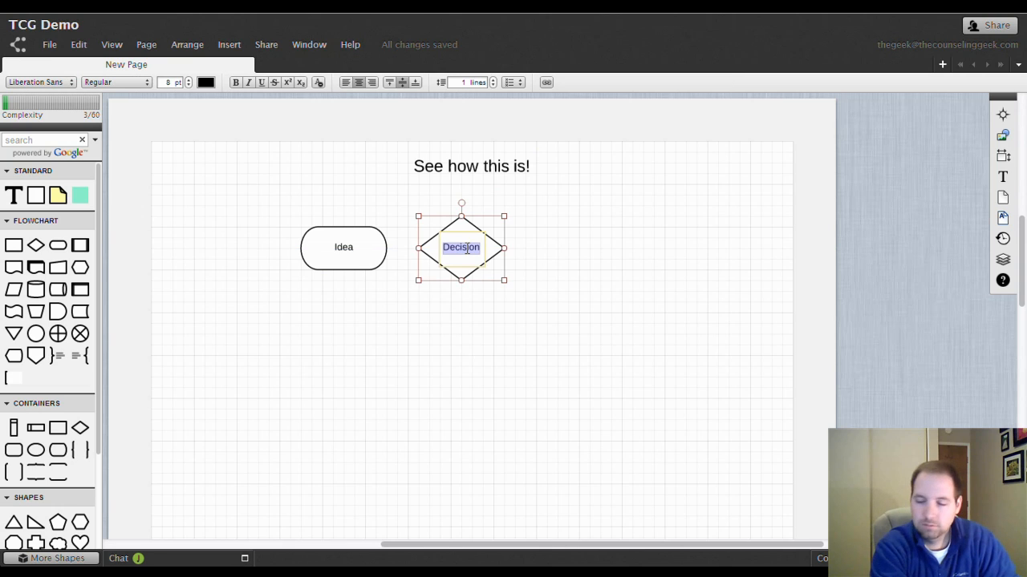
left_click(479, 248)
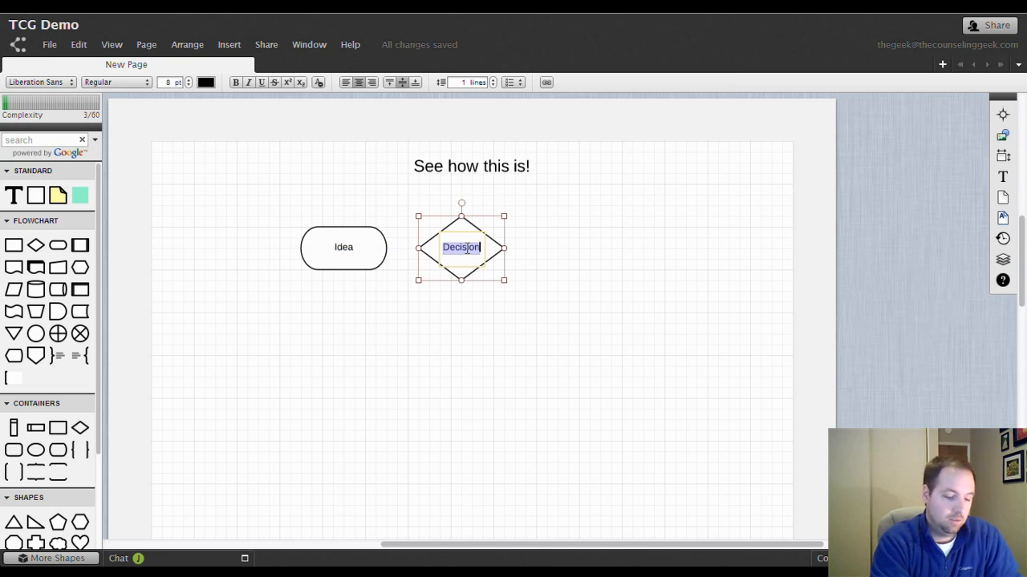
type("Writing")
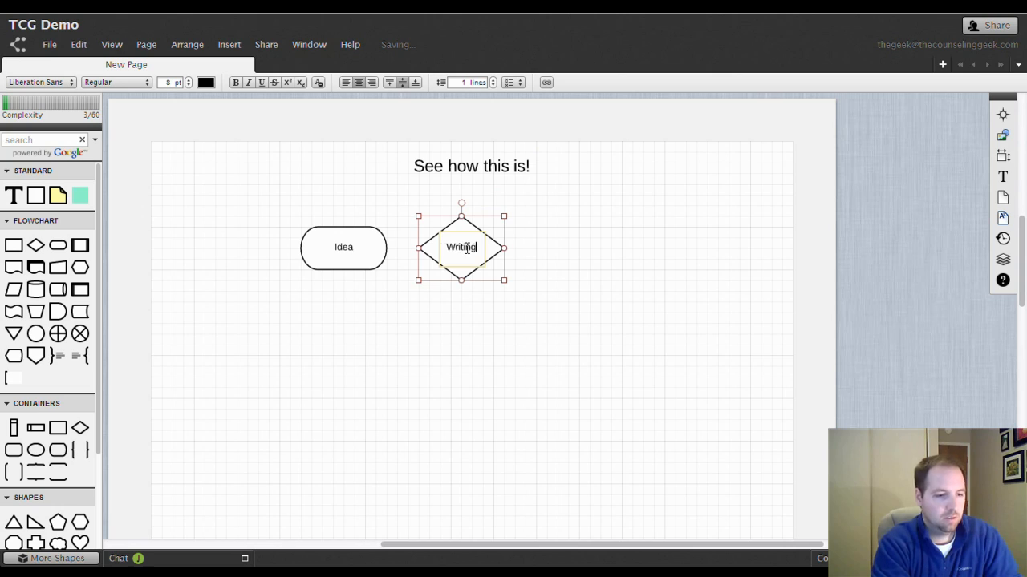
type("Pl")
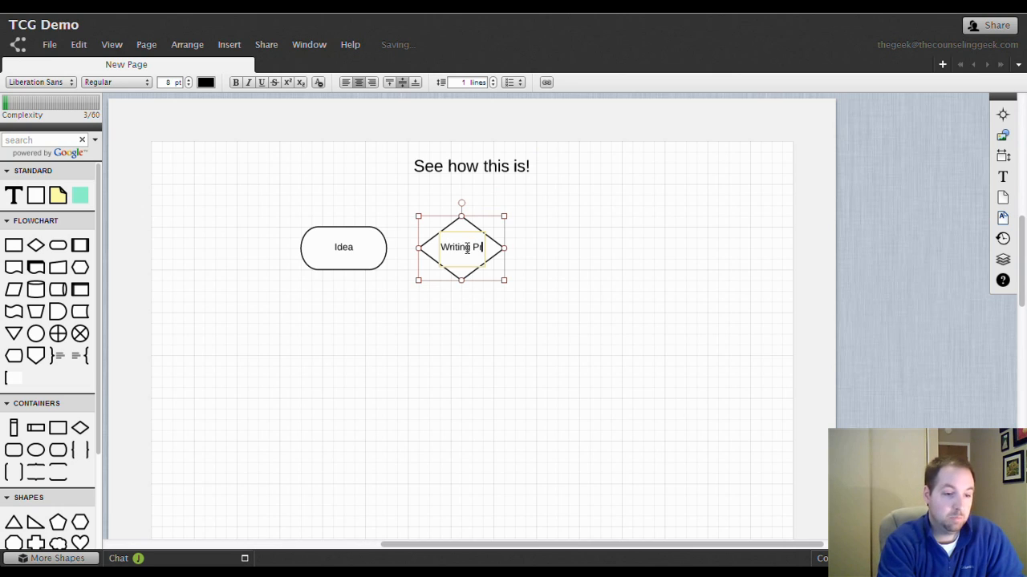
type("ocess")
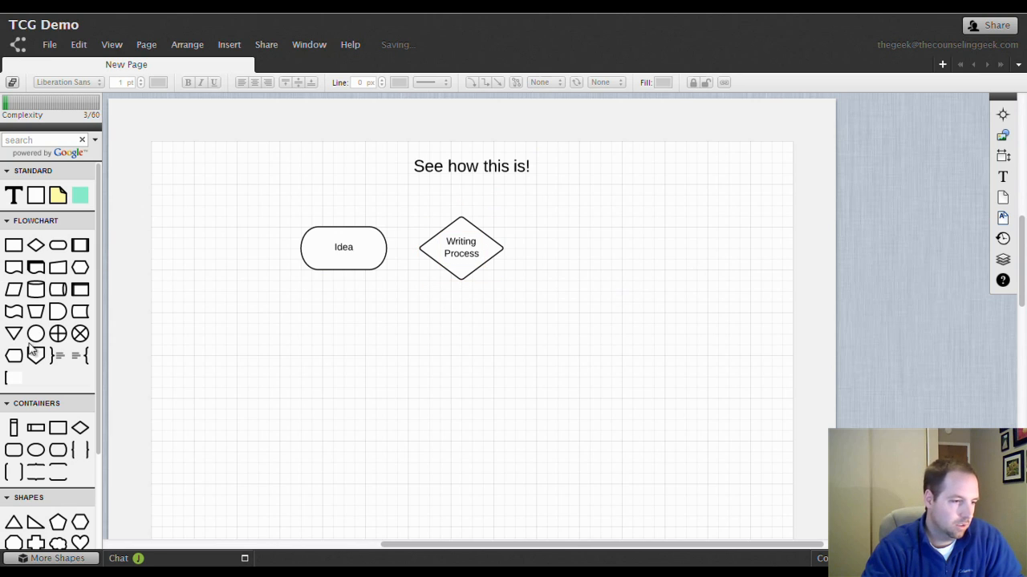
mouse_move(562, 253)
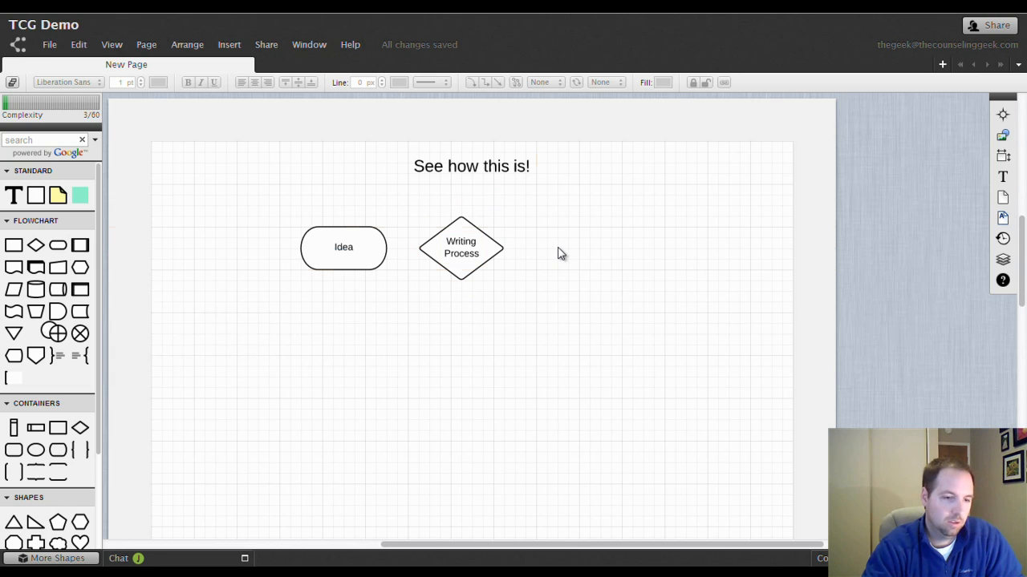
Add a 'Publishing' circle right of the diamond, enlarged into an oval and aligned
left_click_drag(57, 333, 546, 247)
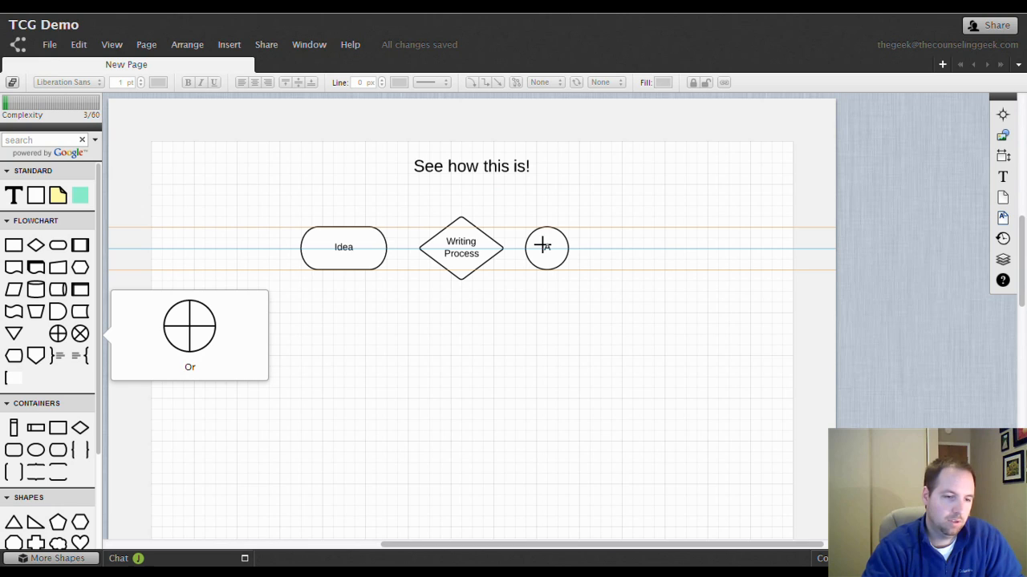
double_click(546, 247)
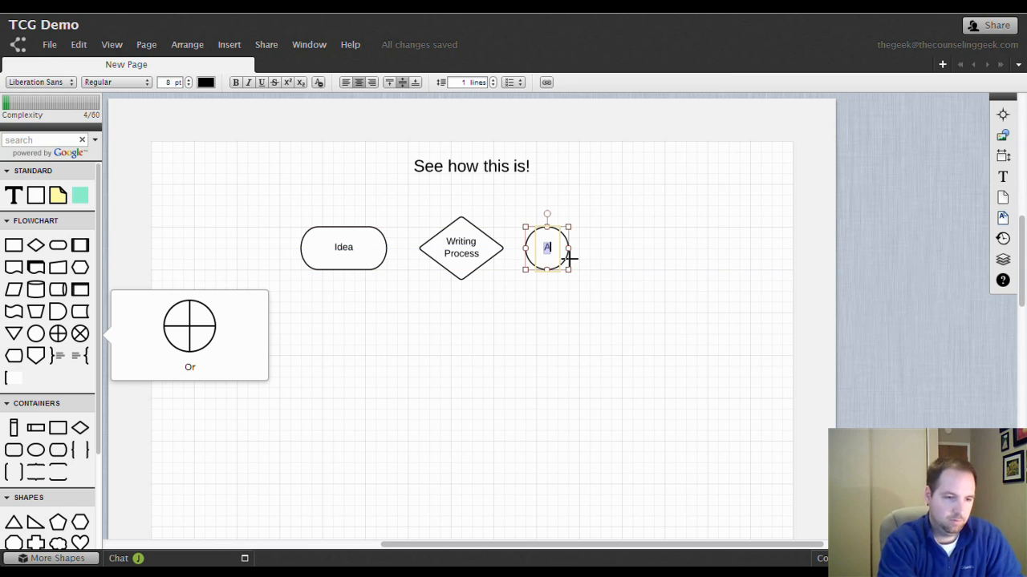
type("Publ")
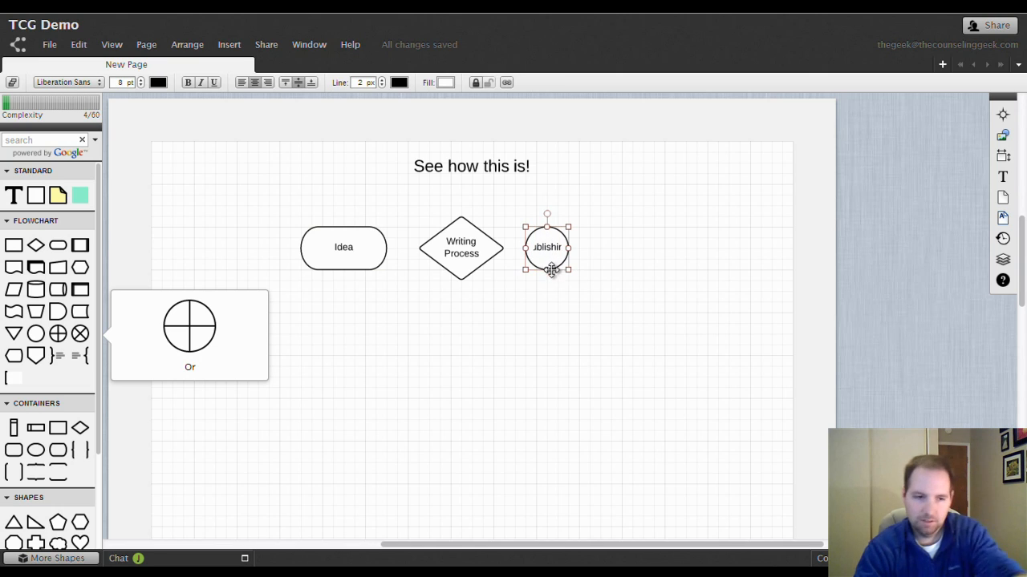
mouse_move(570, 276)
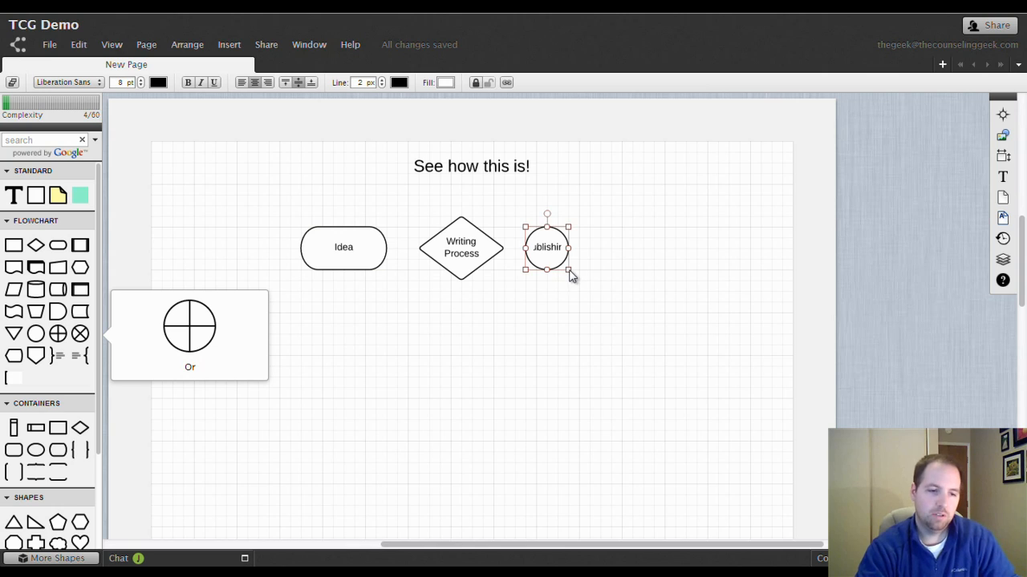
left_click_drag(568, 271, 587, 293)
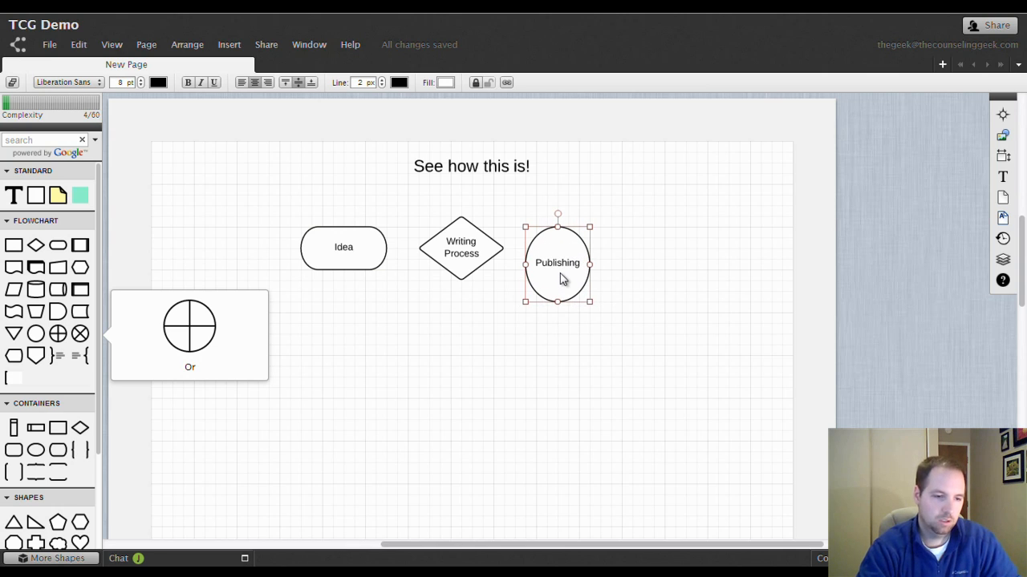
left_click_drag(556, 264, 546, 241)
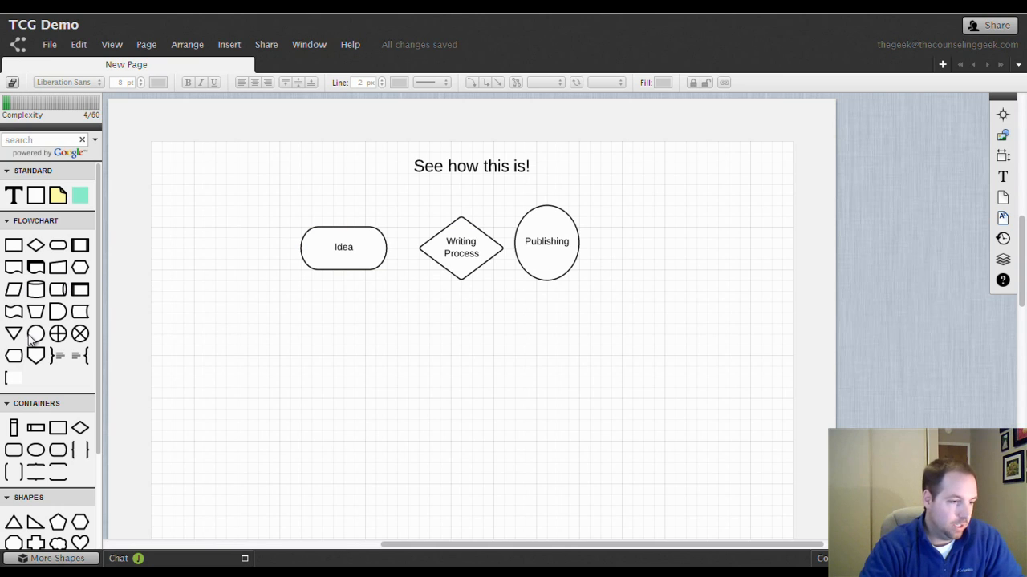
mouse_move(14, 355)
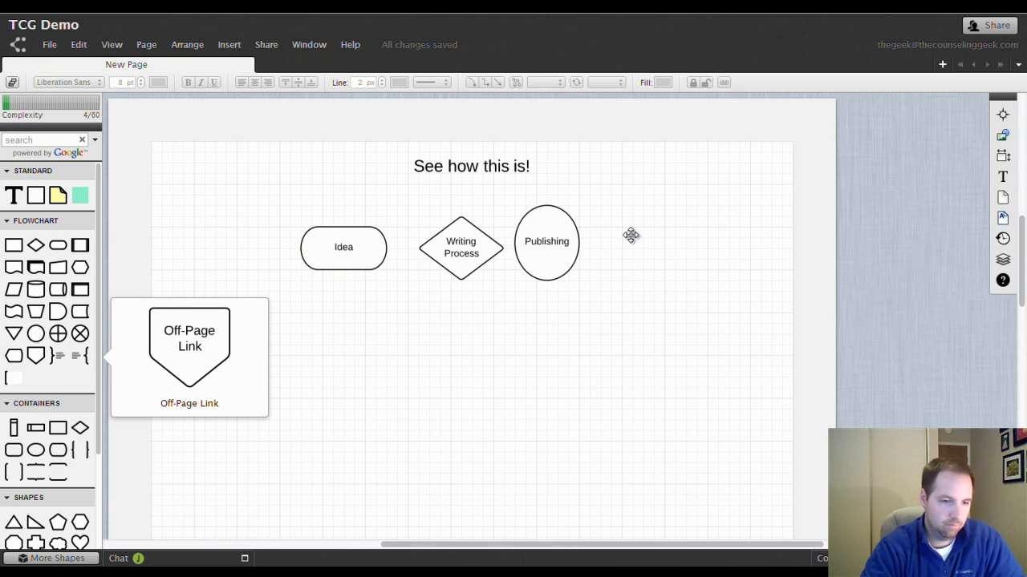
Place an Off-Page Link shape right of Publishing, leaving its link action unset
left_click_drag(189, 345, 632, 246)
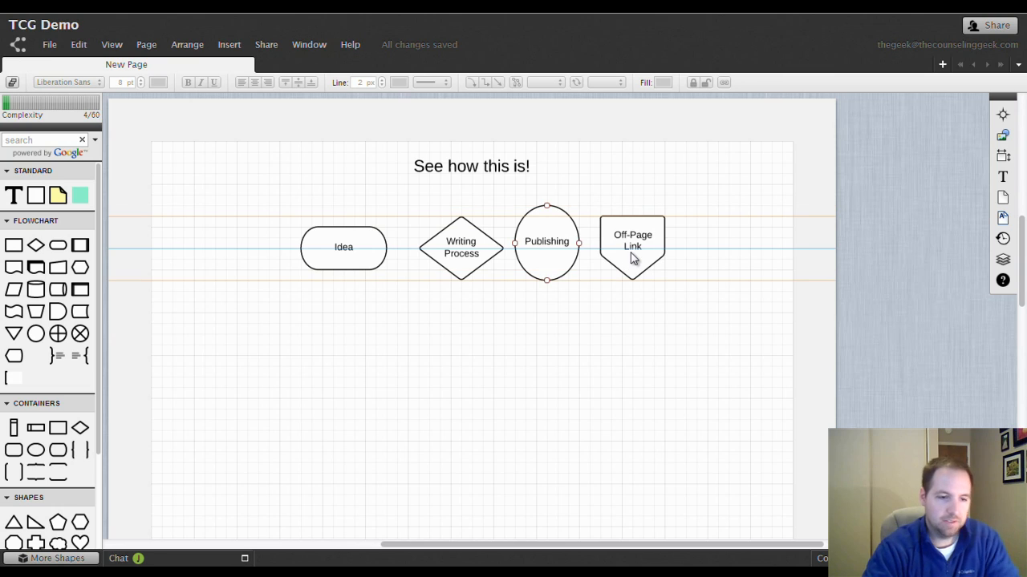
left_click(632, 257)
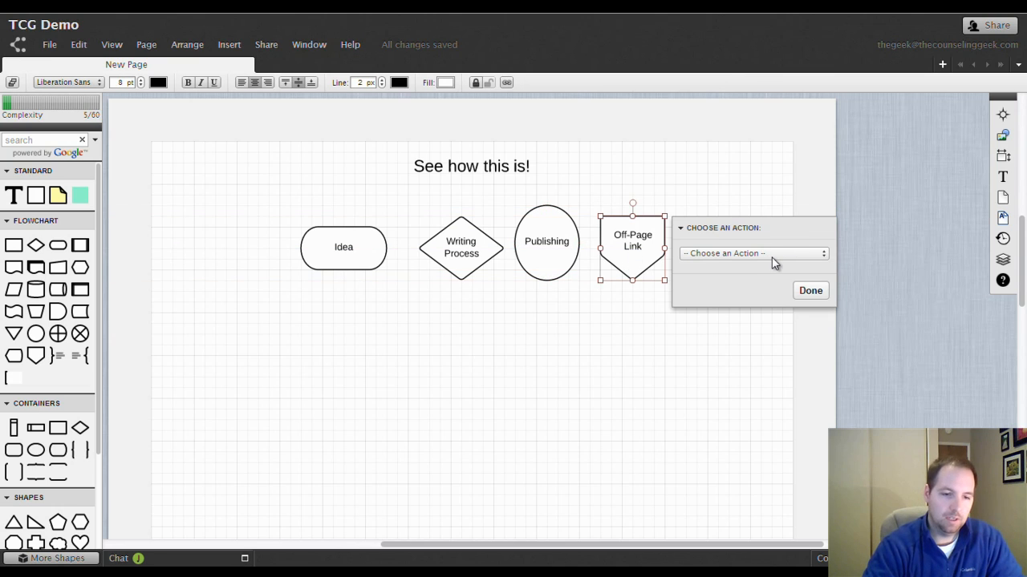
left_click(752, 253)
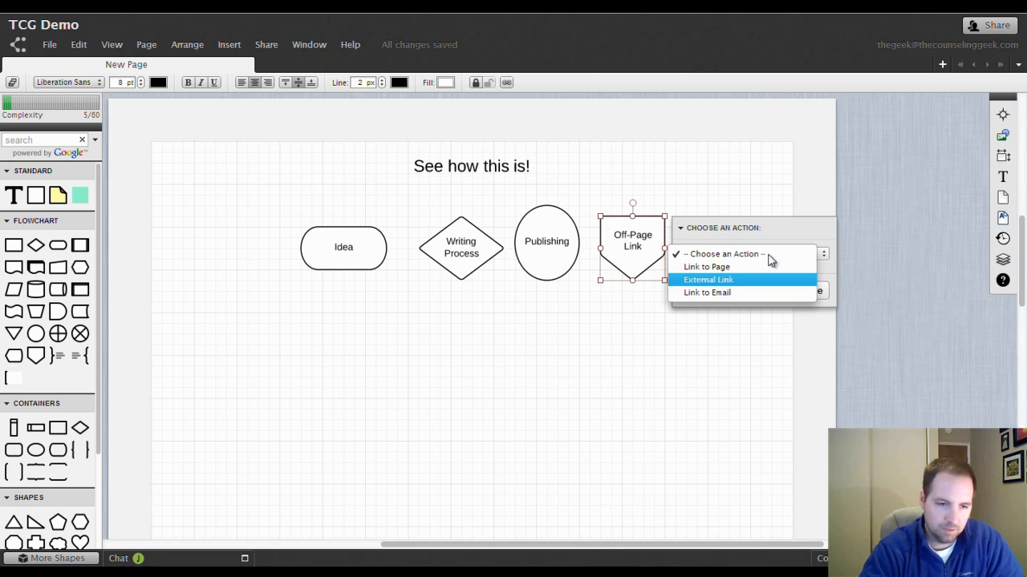
left_click(752, 253)
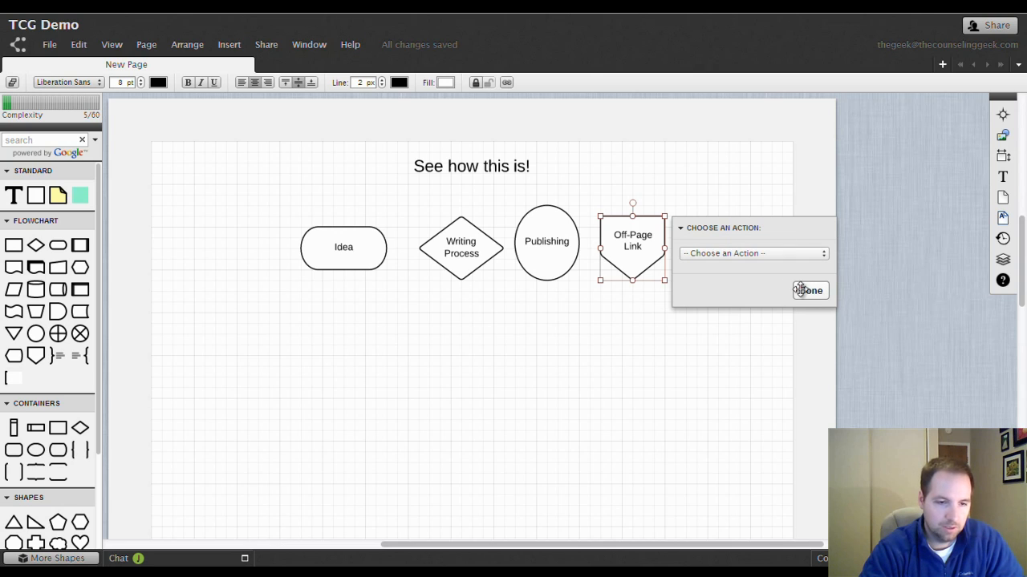
left_click(809, 290)
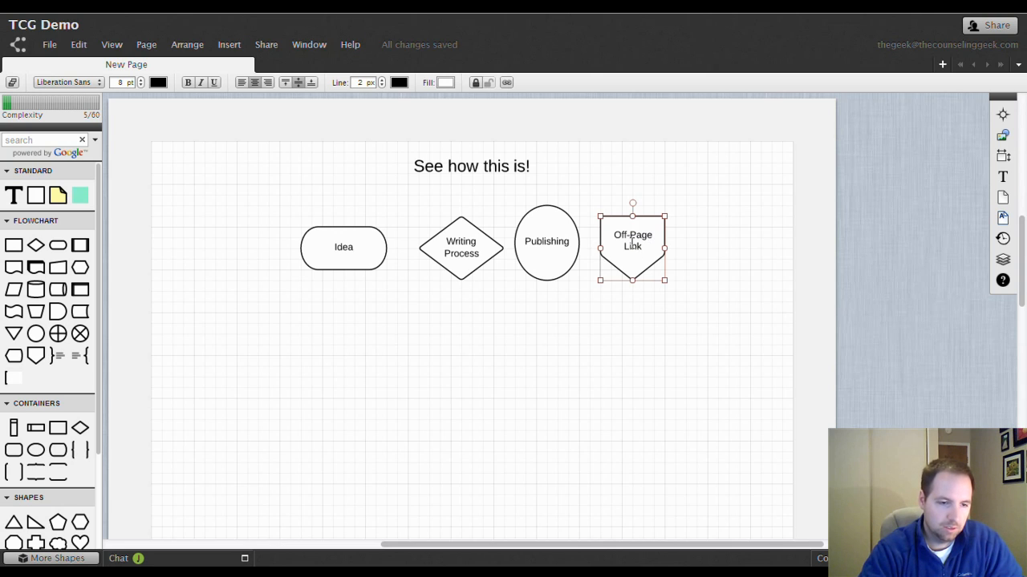
Change the off-page link shape's label to 'Follow up'
double_click(632, 240)
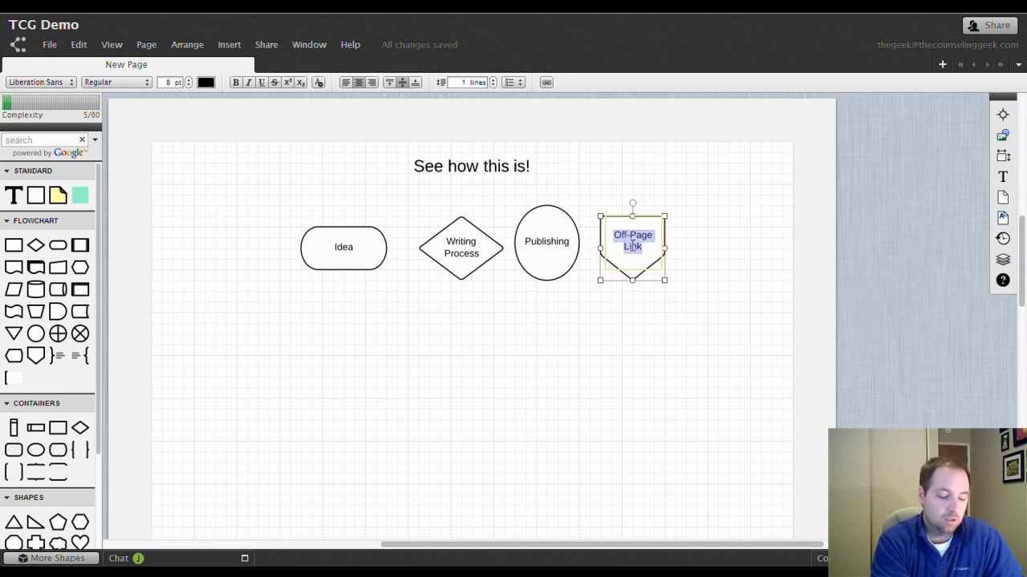
type("Pl")
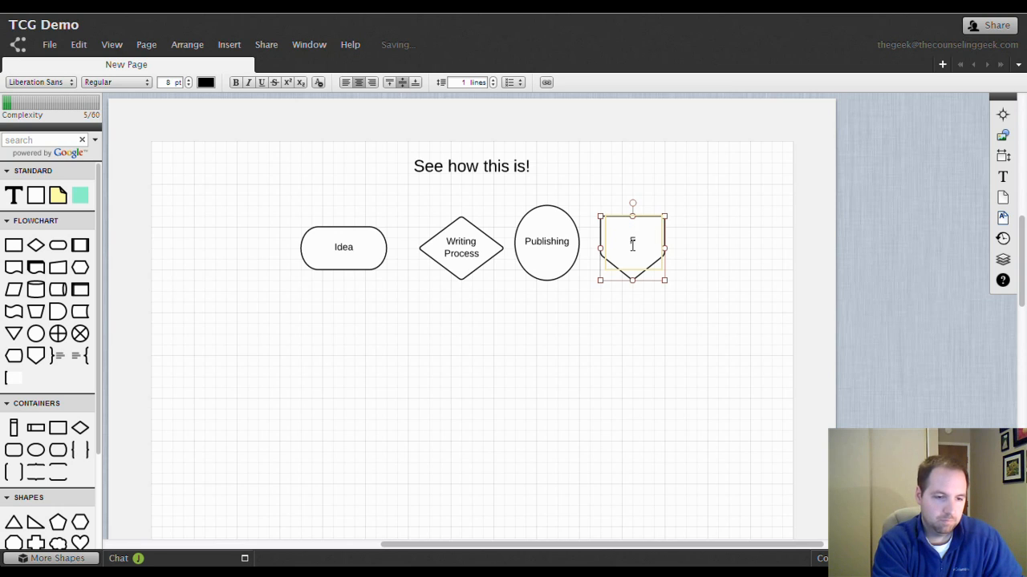
type("Follow up")
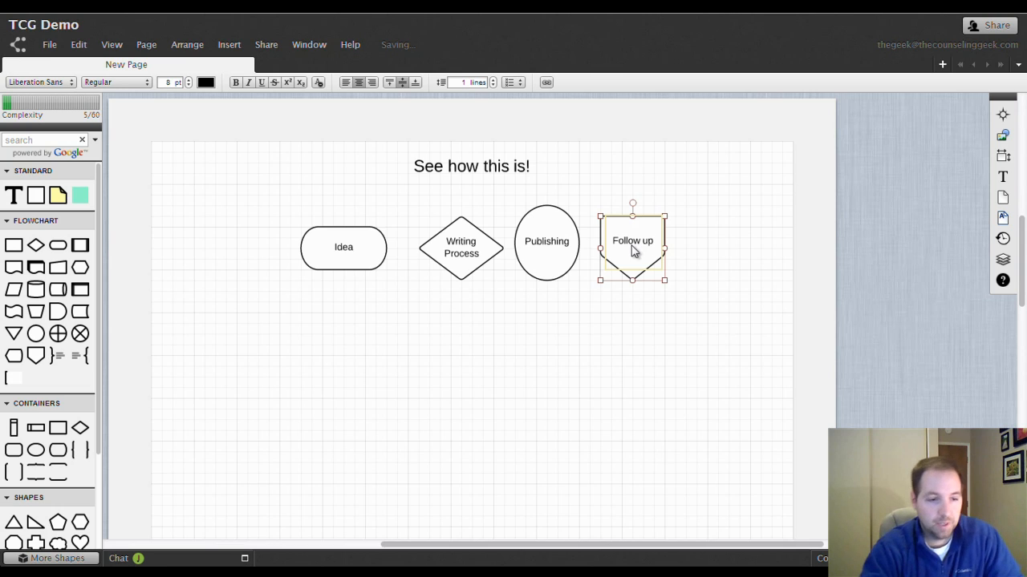
left_click(693, 250)
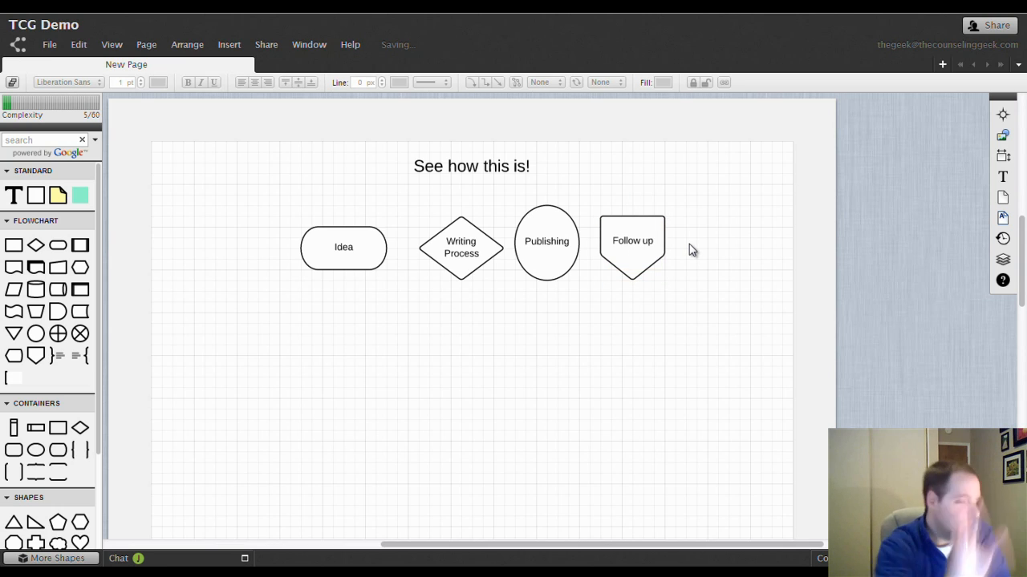
left_click(547, 241)
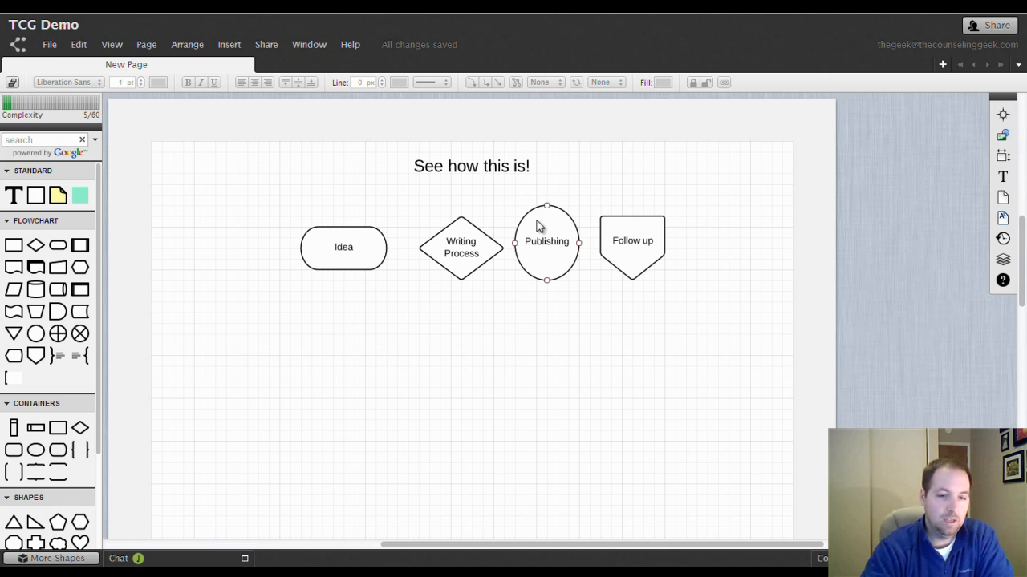
Fill the Publishing oval light green and the Follow up shape brighter green
left_click(546, 241)
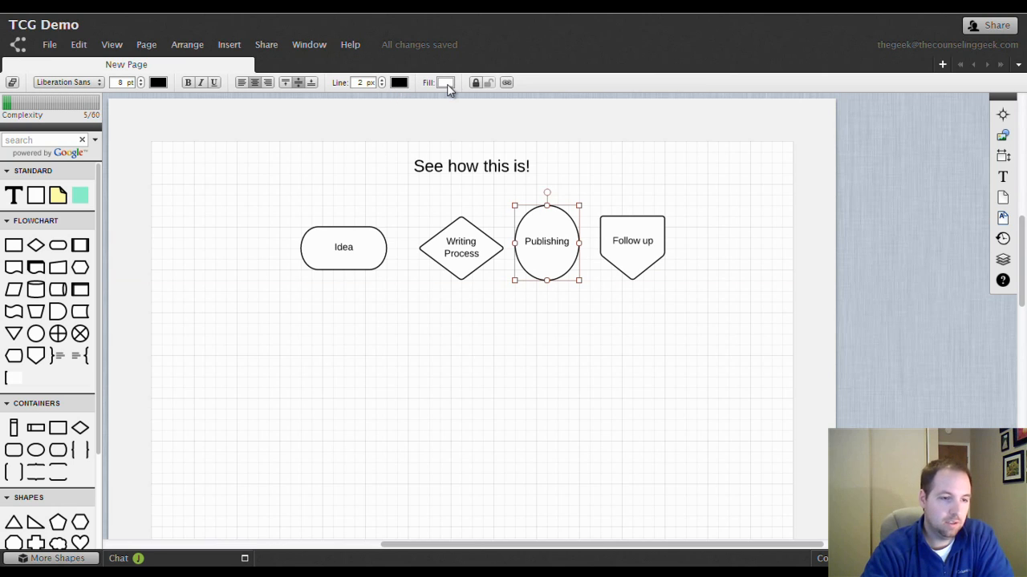
left_click(446, 83)
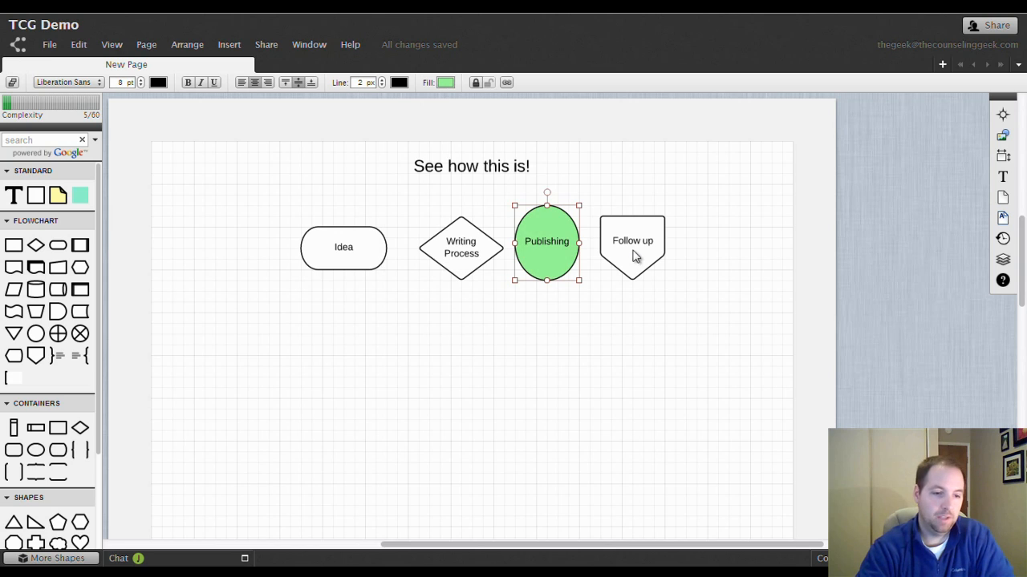
left_click(632, 241)
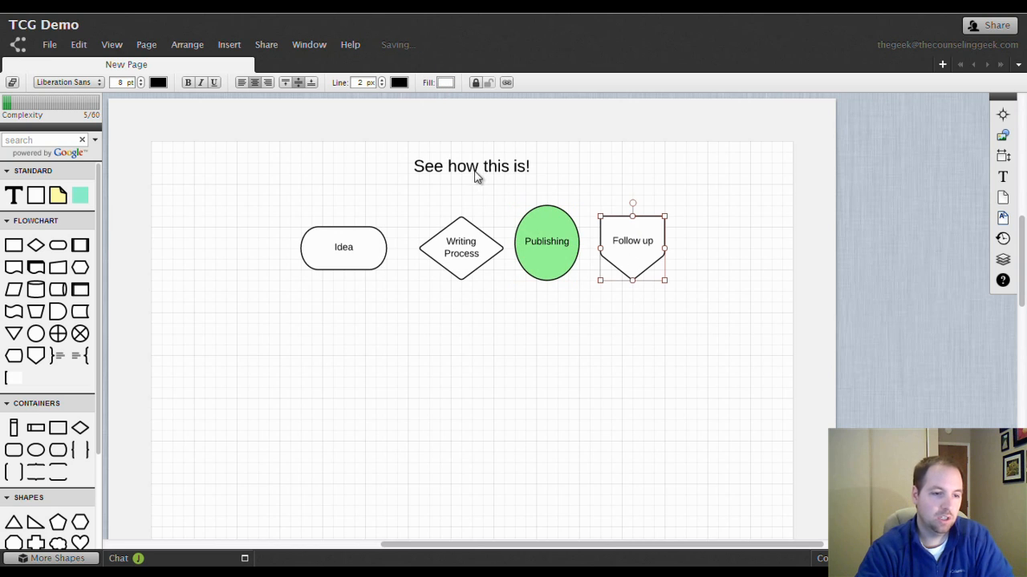
left_click(446, 83)
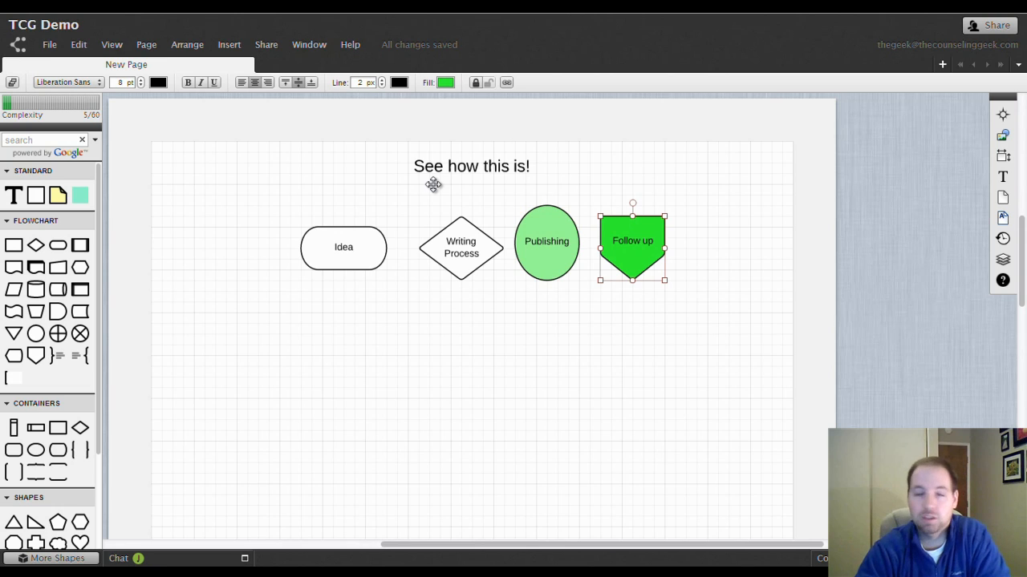
mouse_move(161, 331)
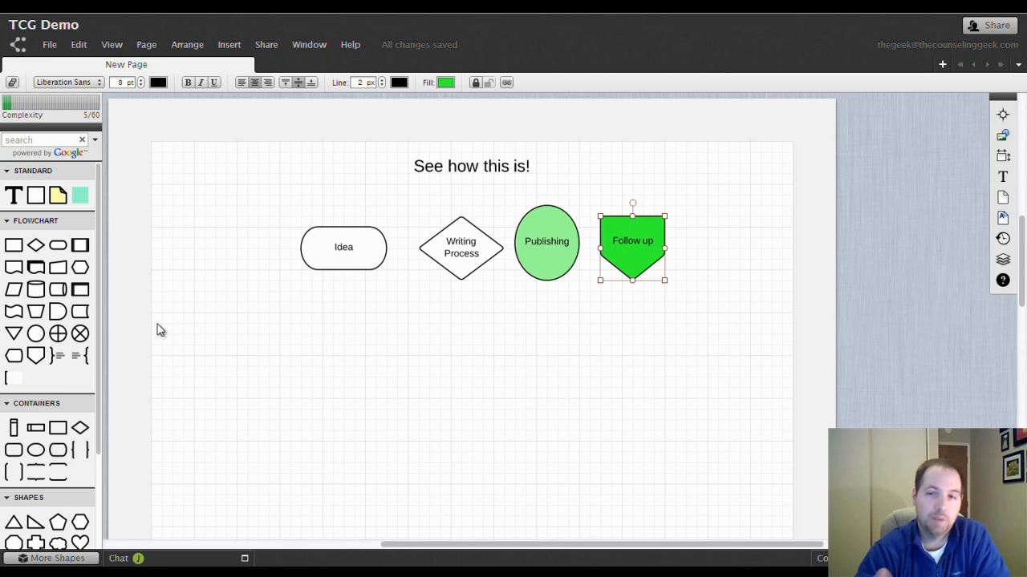
mouse_move(109, 205)
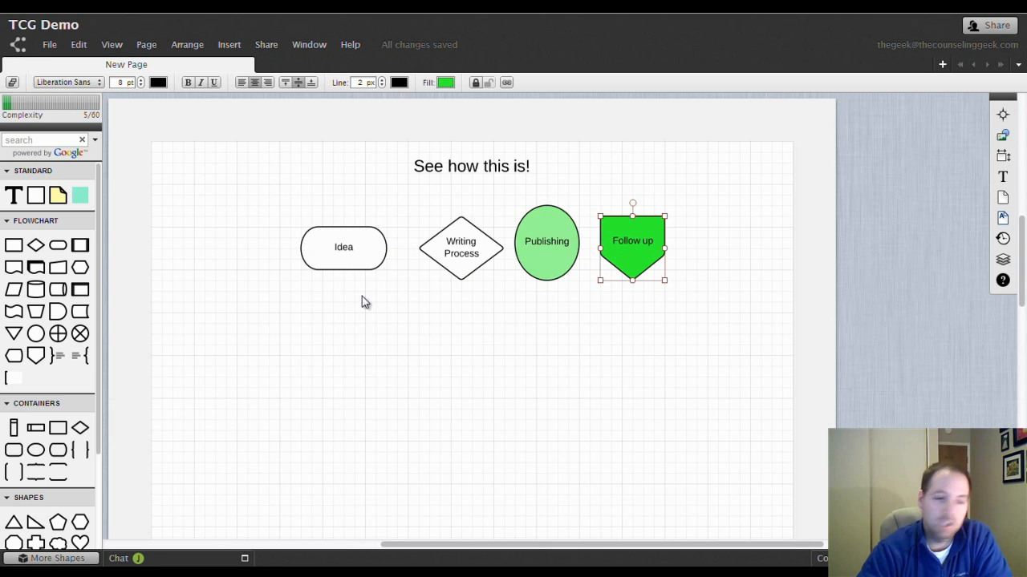
Draw arrows linking Idea, Writing Process, Publishing and Follow up, labelling Writing Process–Publishing 'Yes'
left_click(343, 247)
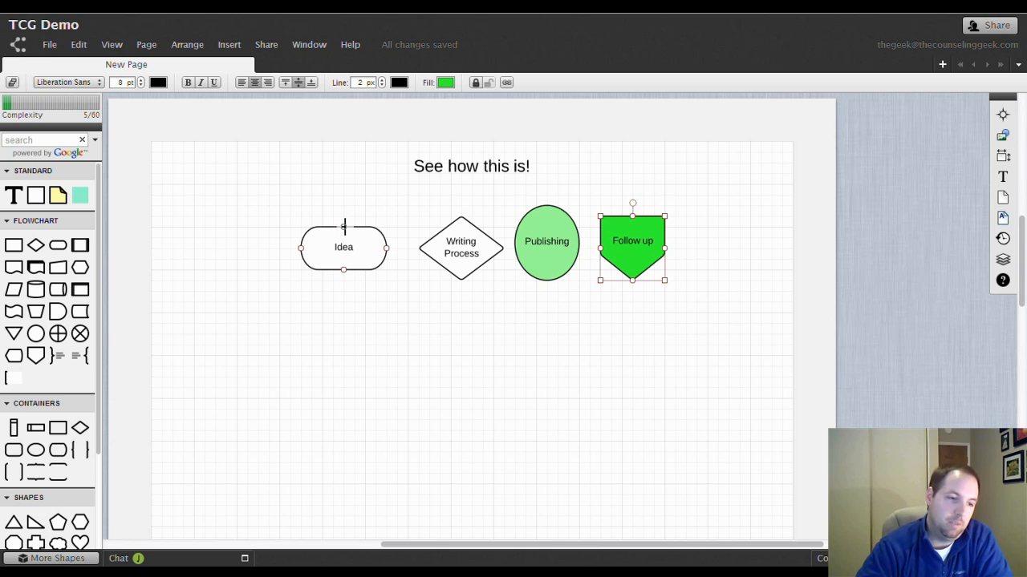
mouse_move(317, 251)
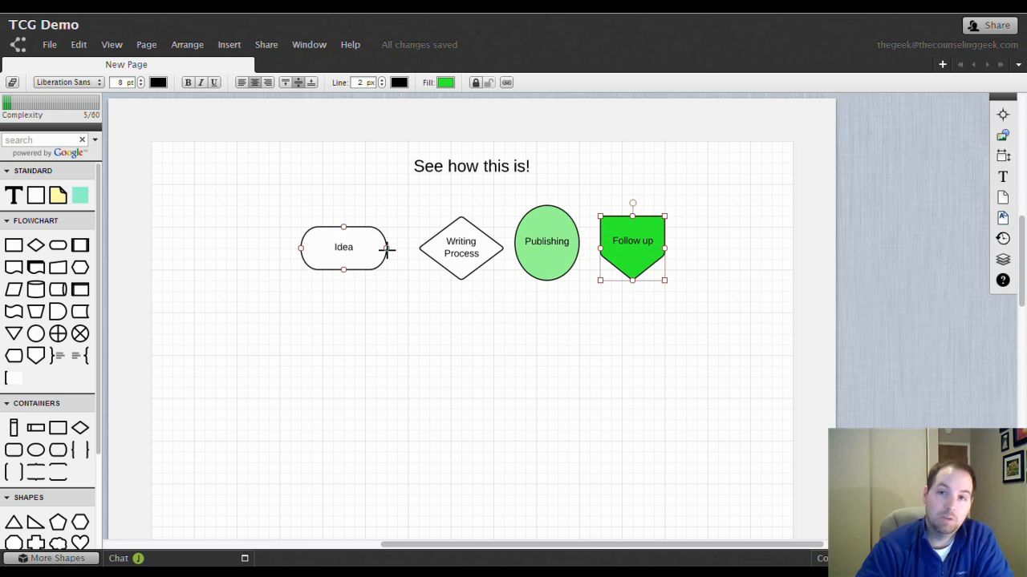
left_click(344, 247)
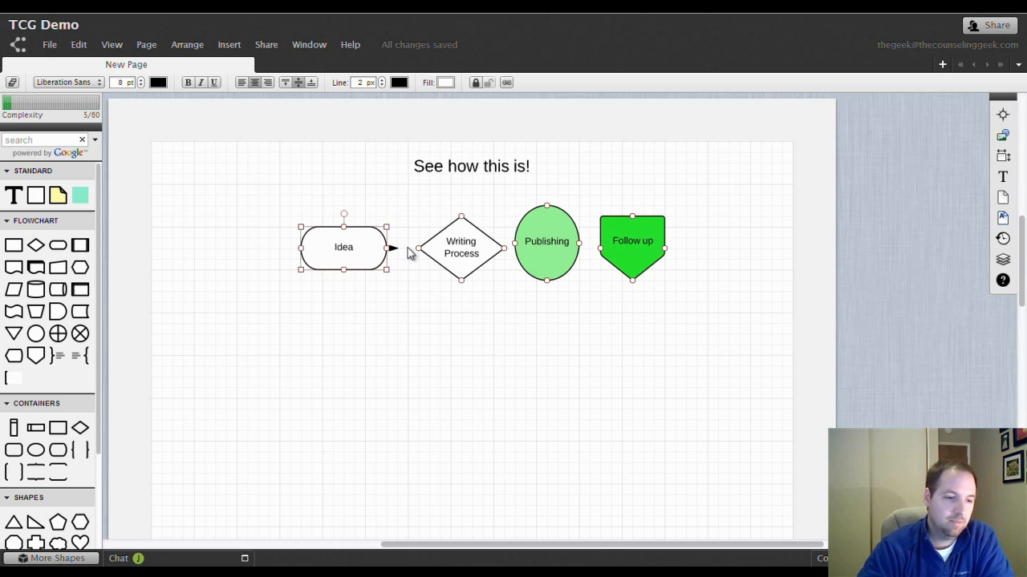
mouse_move(419, 253)
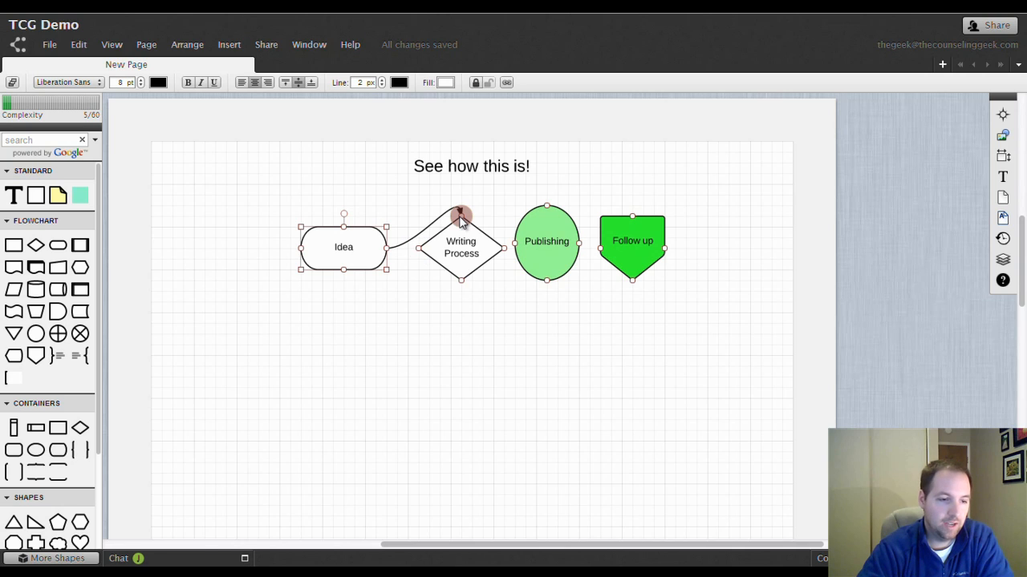
left_click_drag(461, 217, 460, 282)
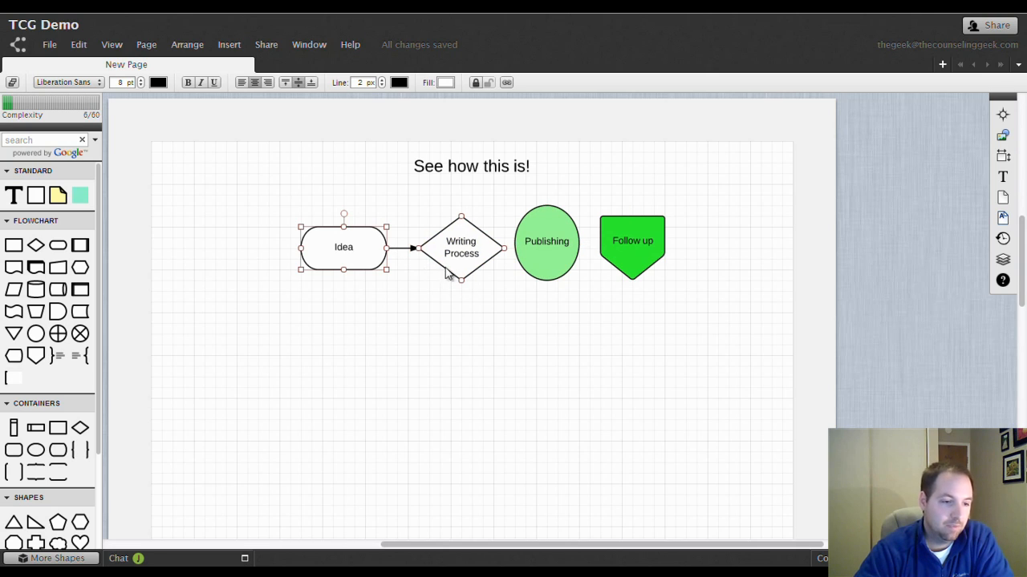
left_click(461, 247)
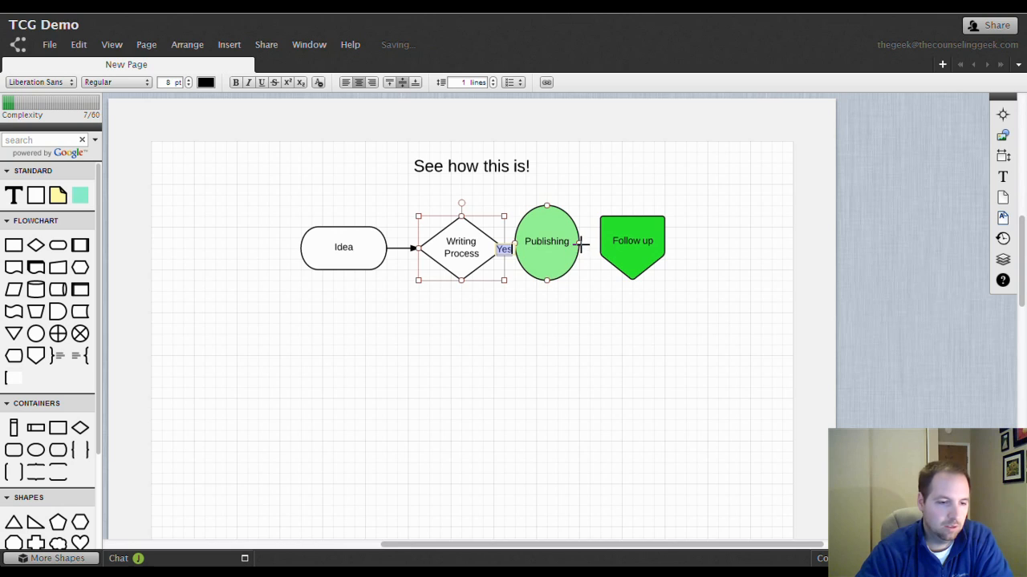
left_click(546, 241)
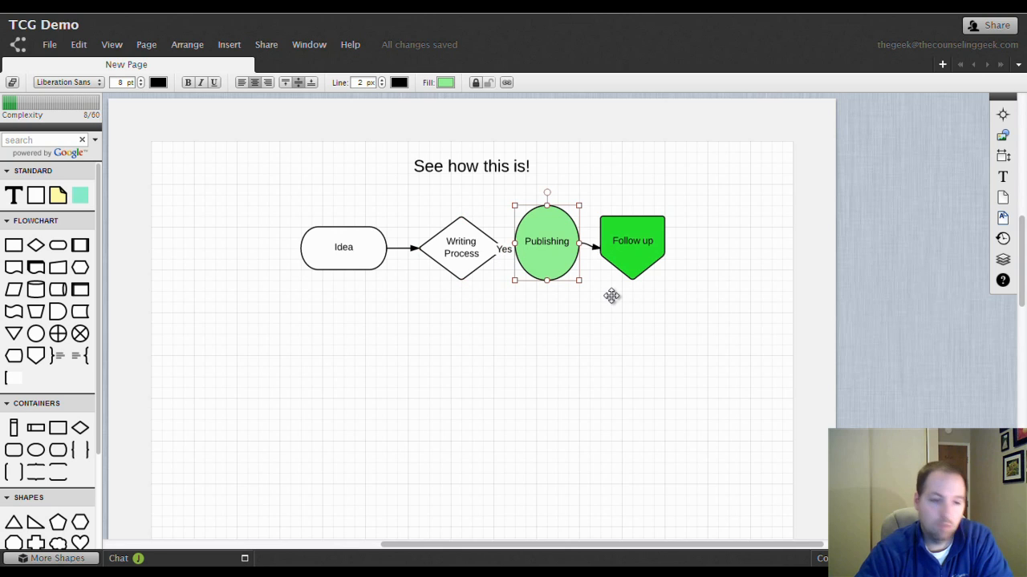
mouse_move(548, 268)
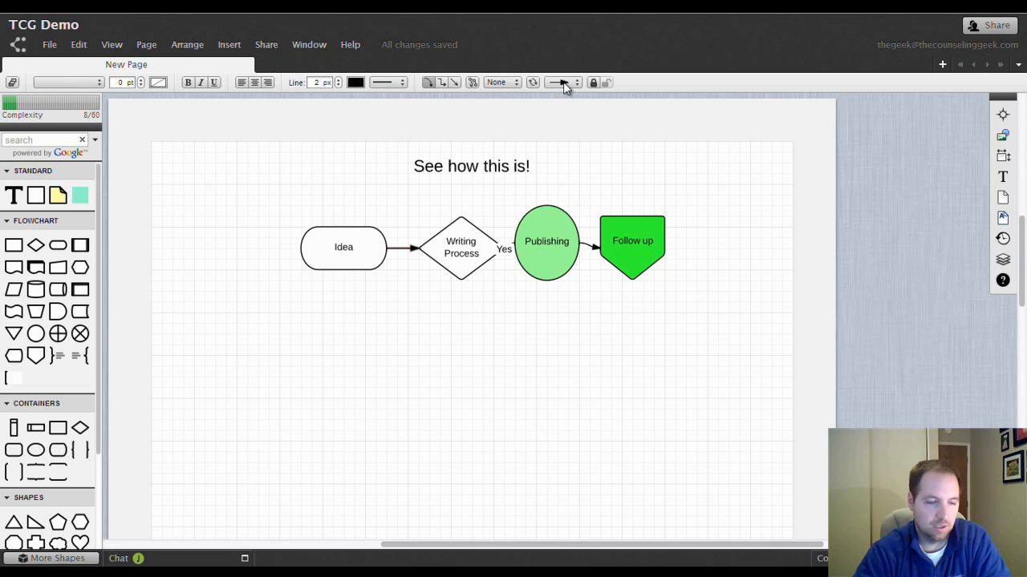
Switch the Idea-to-Writing Process connector's end to a hollow arrowhead style
left_click(560, 82)
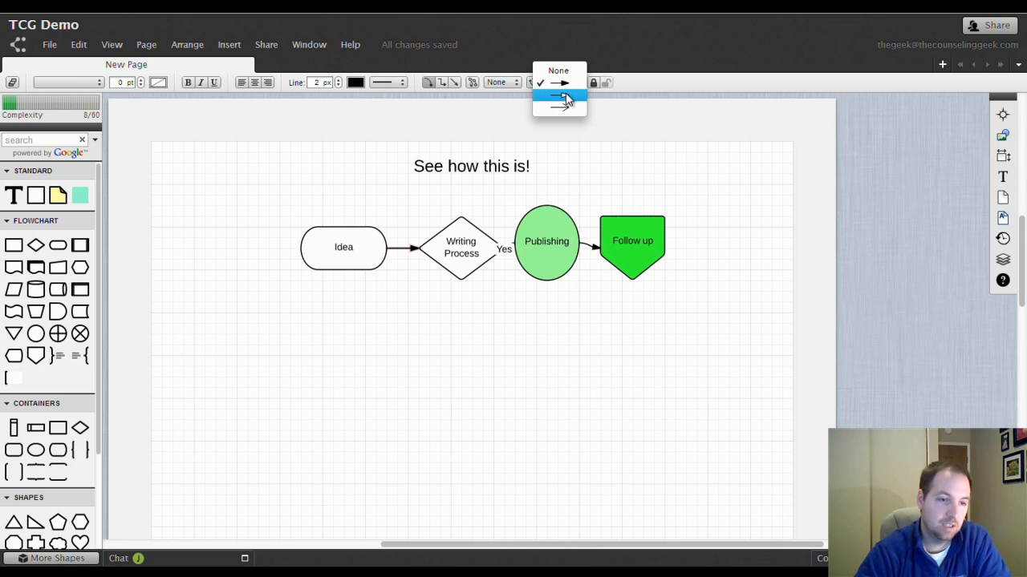
left_click(559, 83)
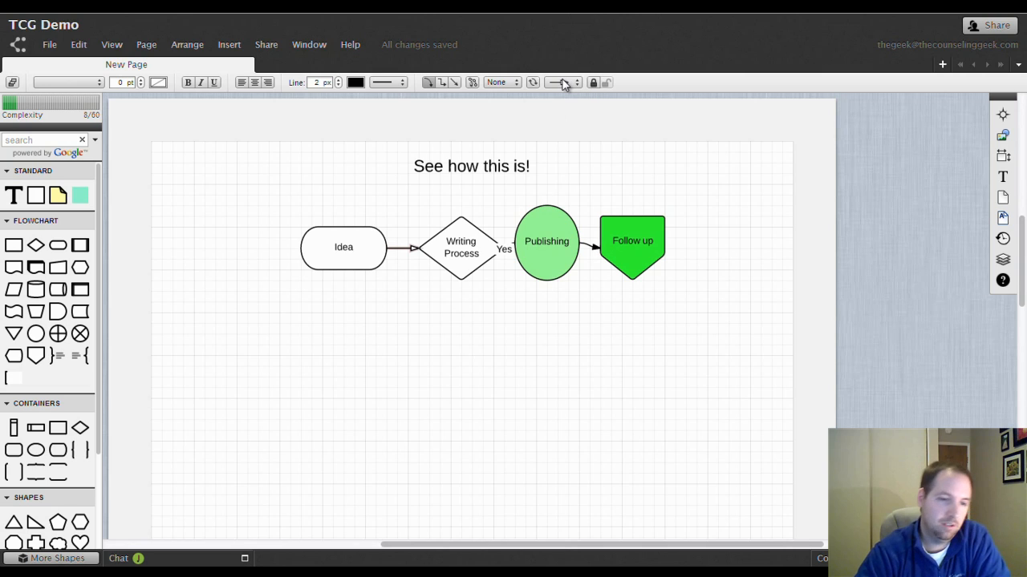
left_click(559, 82)
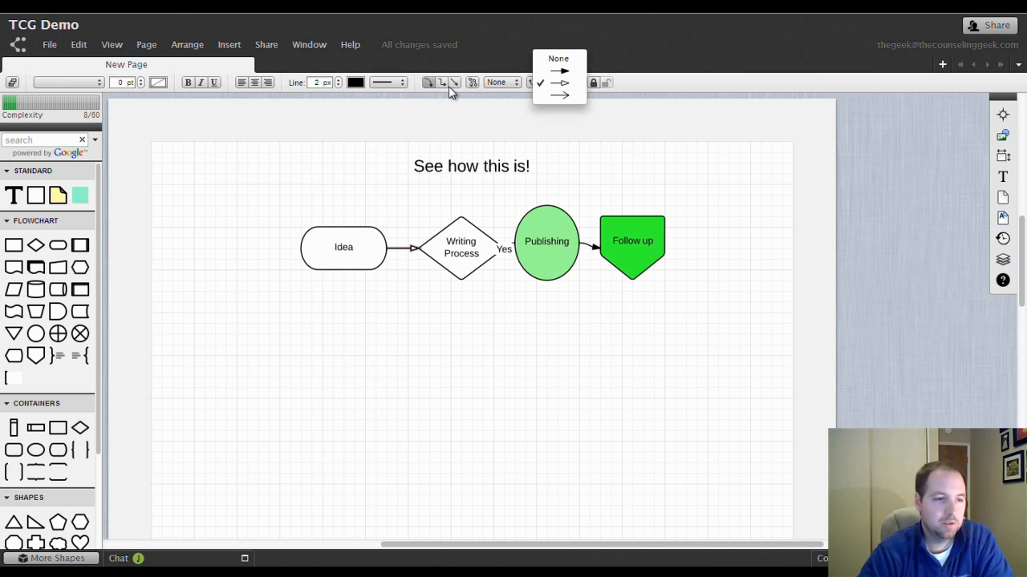
mouse_move(444, 90)
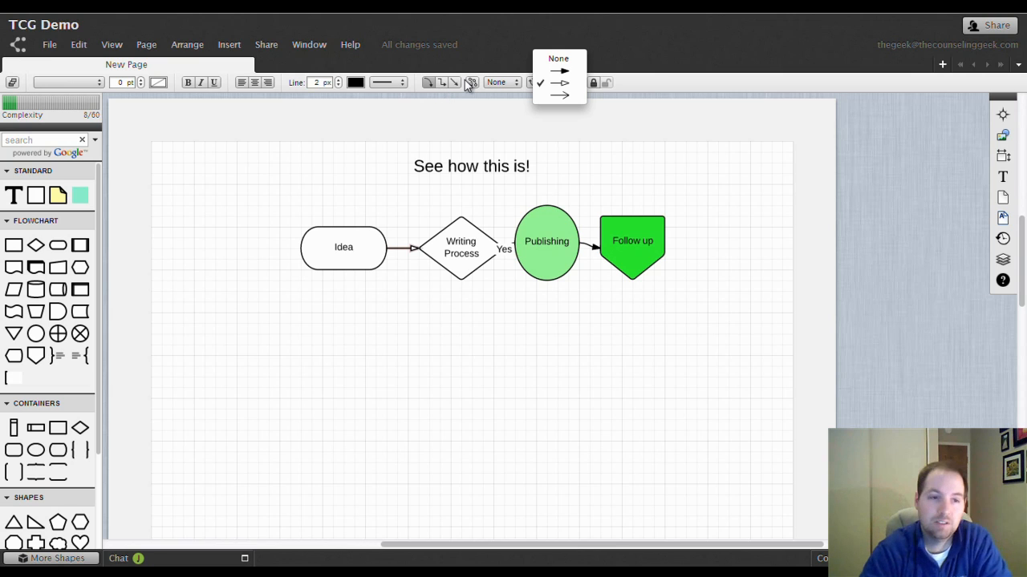
mouse_move(474, 95)
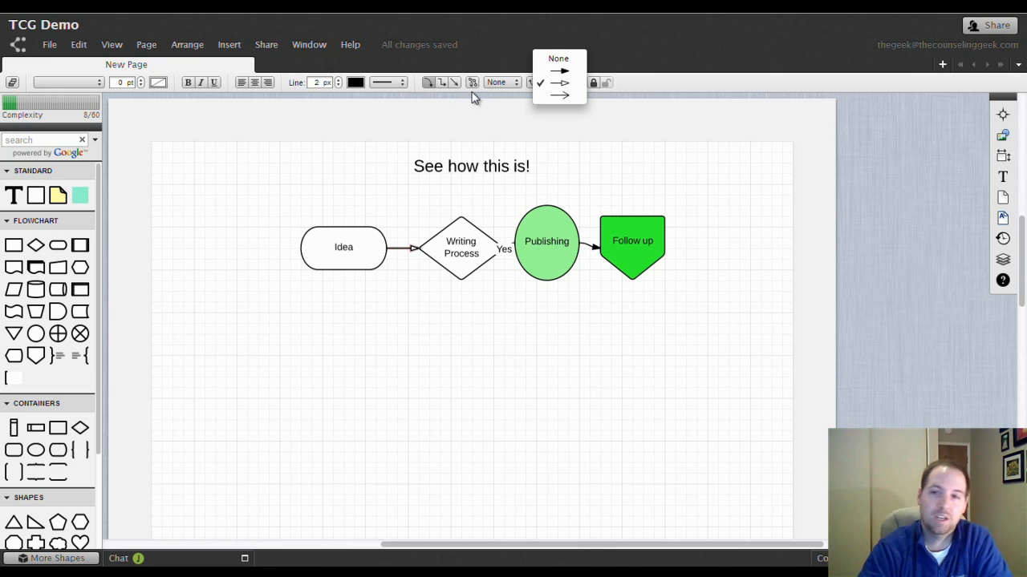
mouse_move(689, 251)
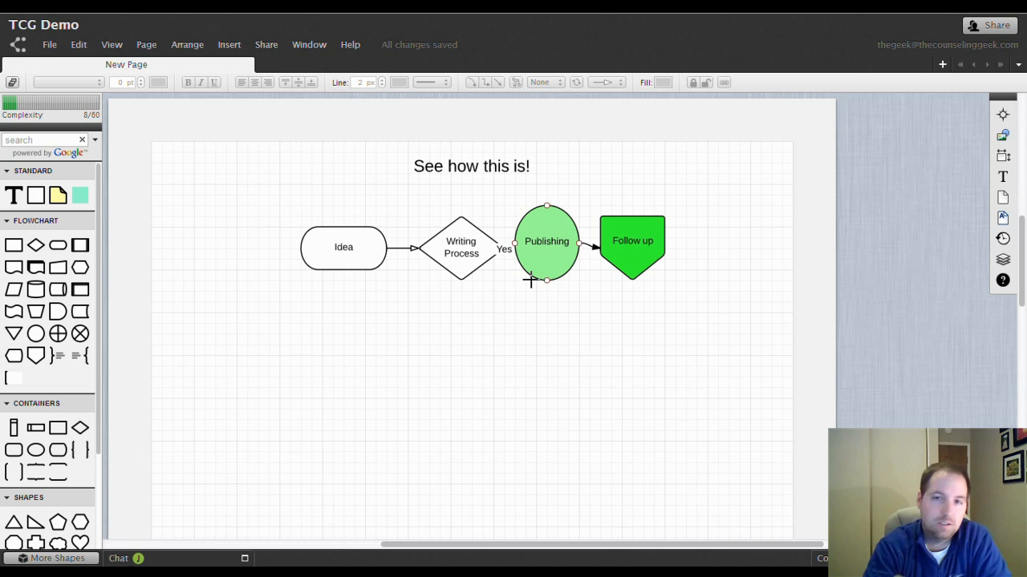
mouse_move(535, 286)
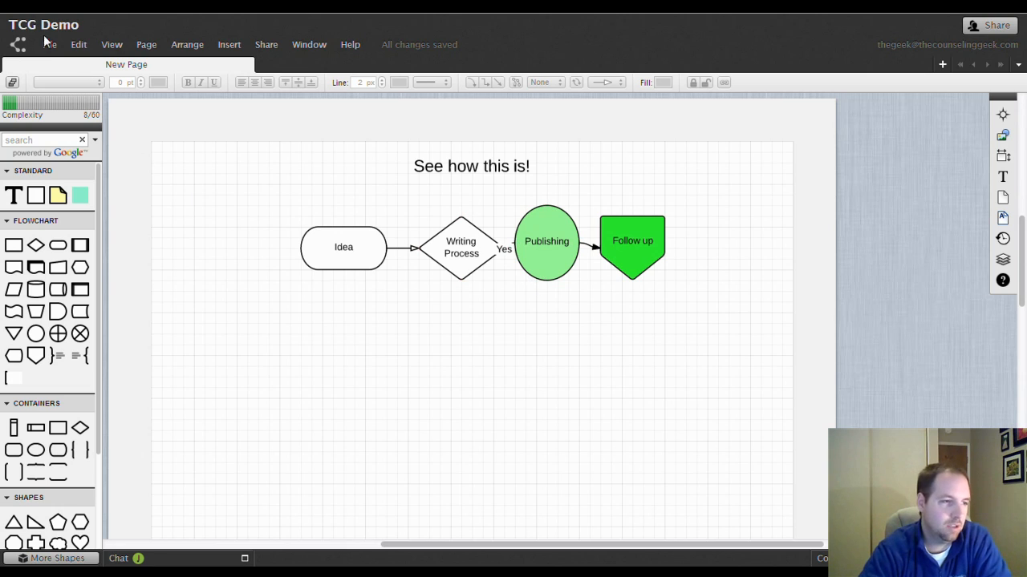
mouse_move(261, 66)
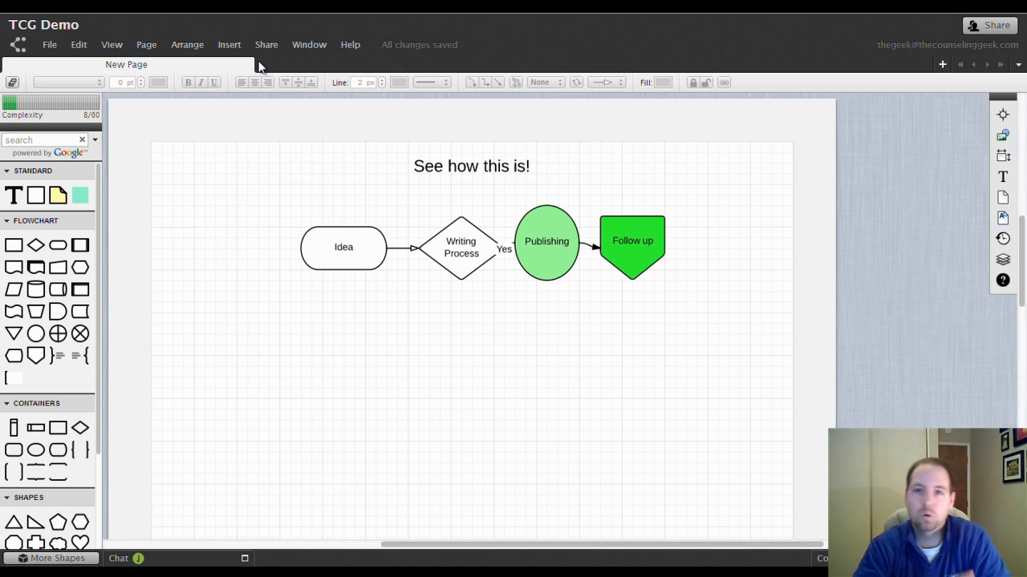
mouse_move(665, 122)
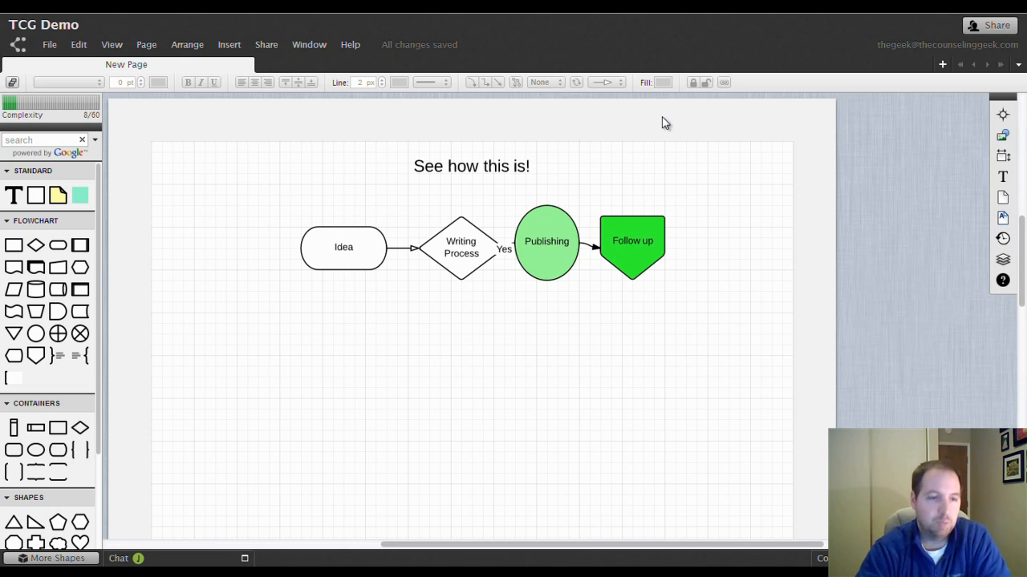